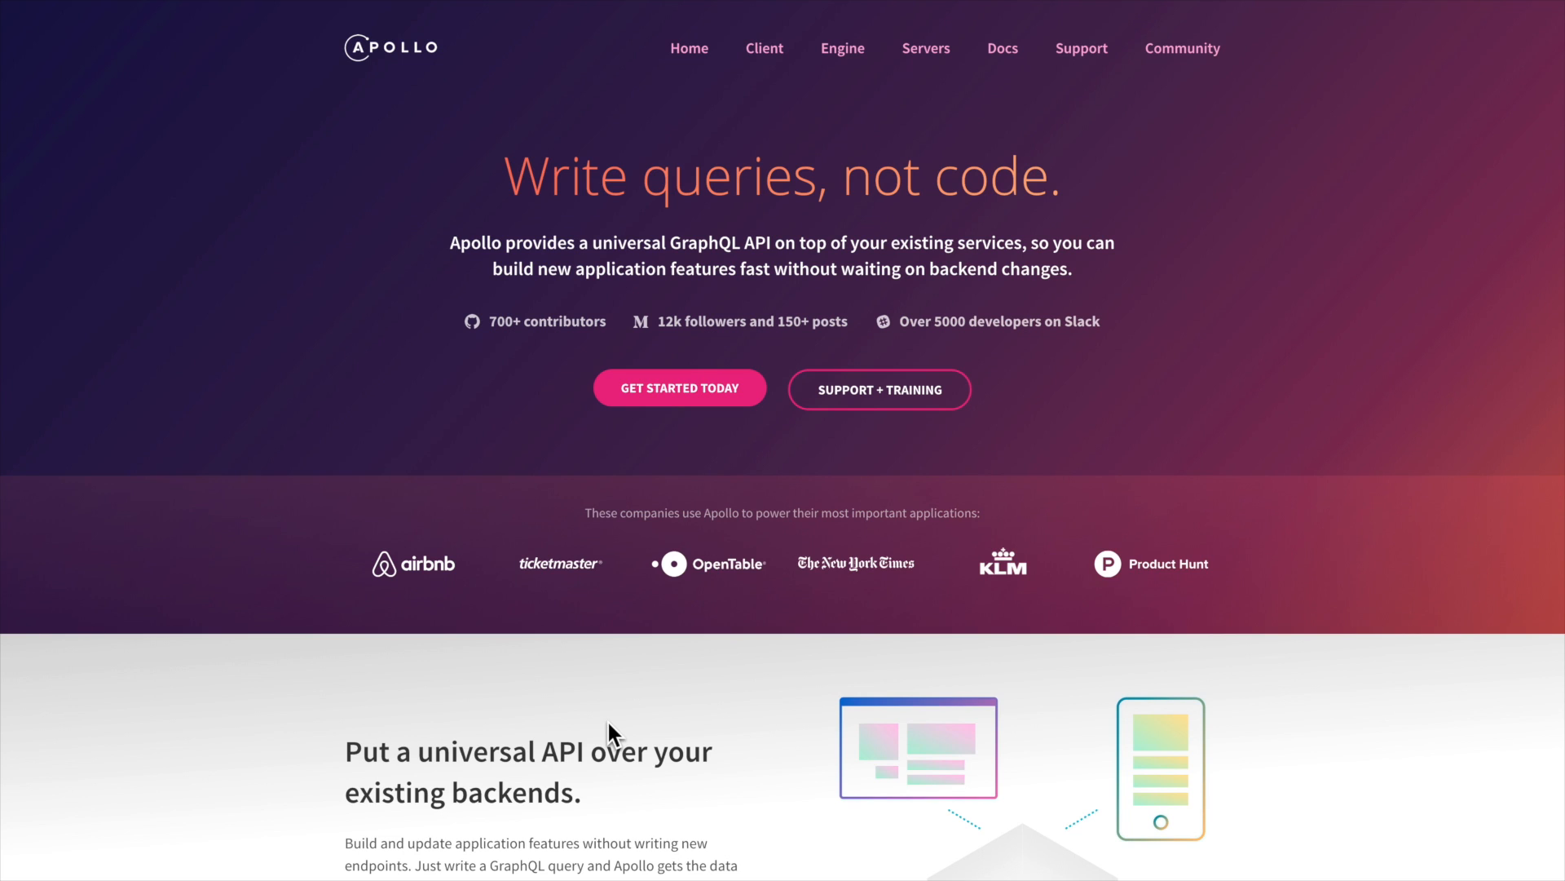
pyautogui.moveTo(283, 31)
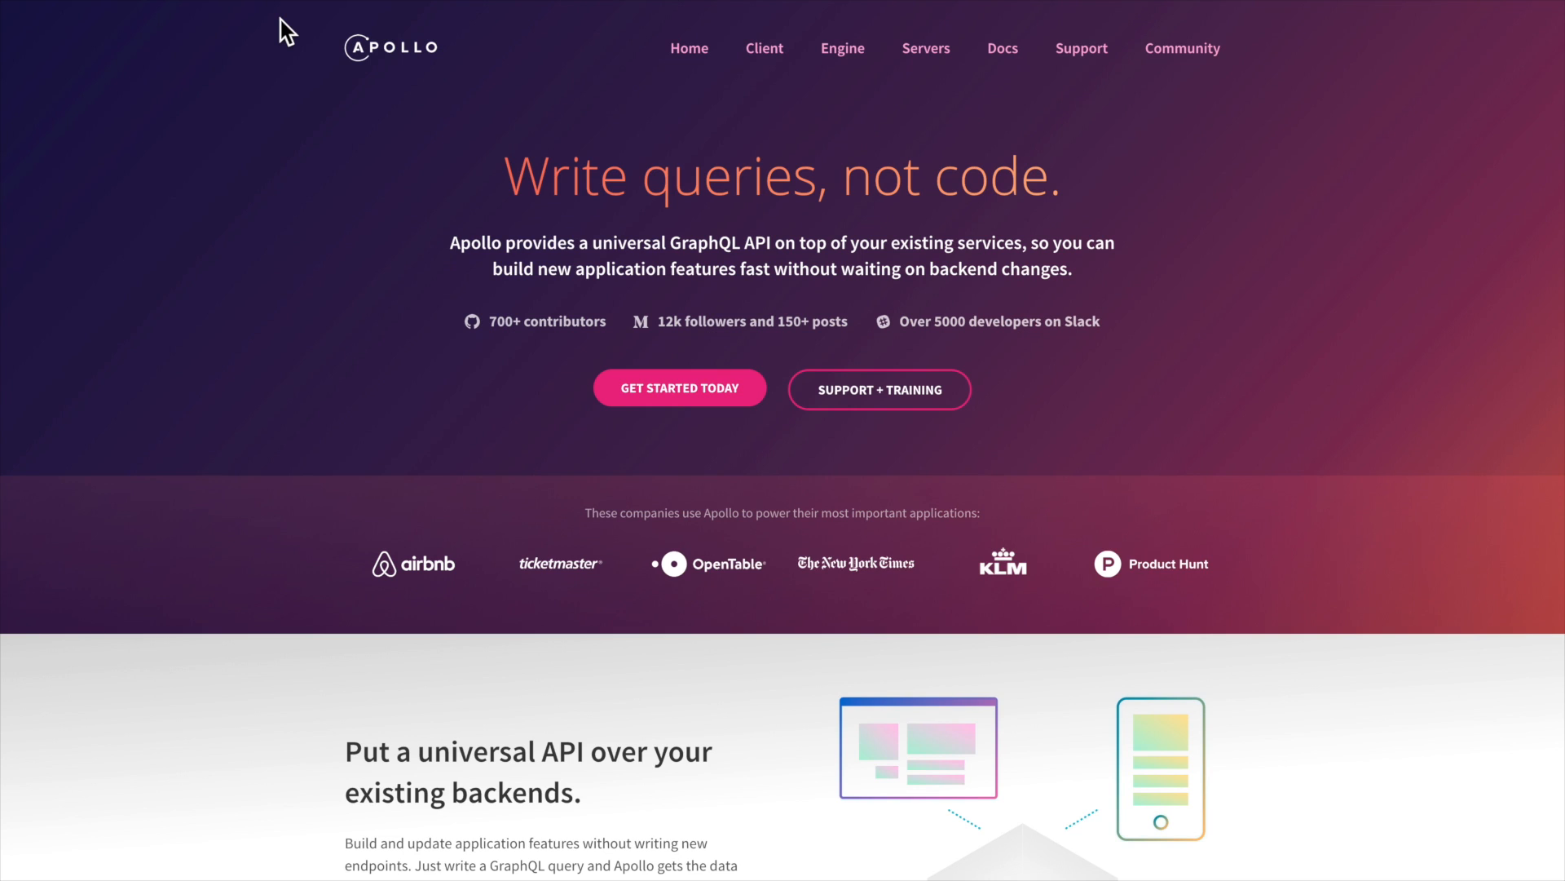
pyautogui.moveTo(515, 600)
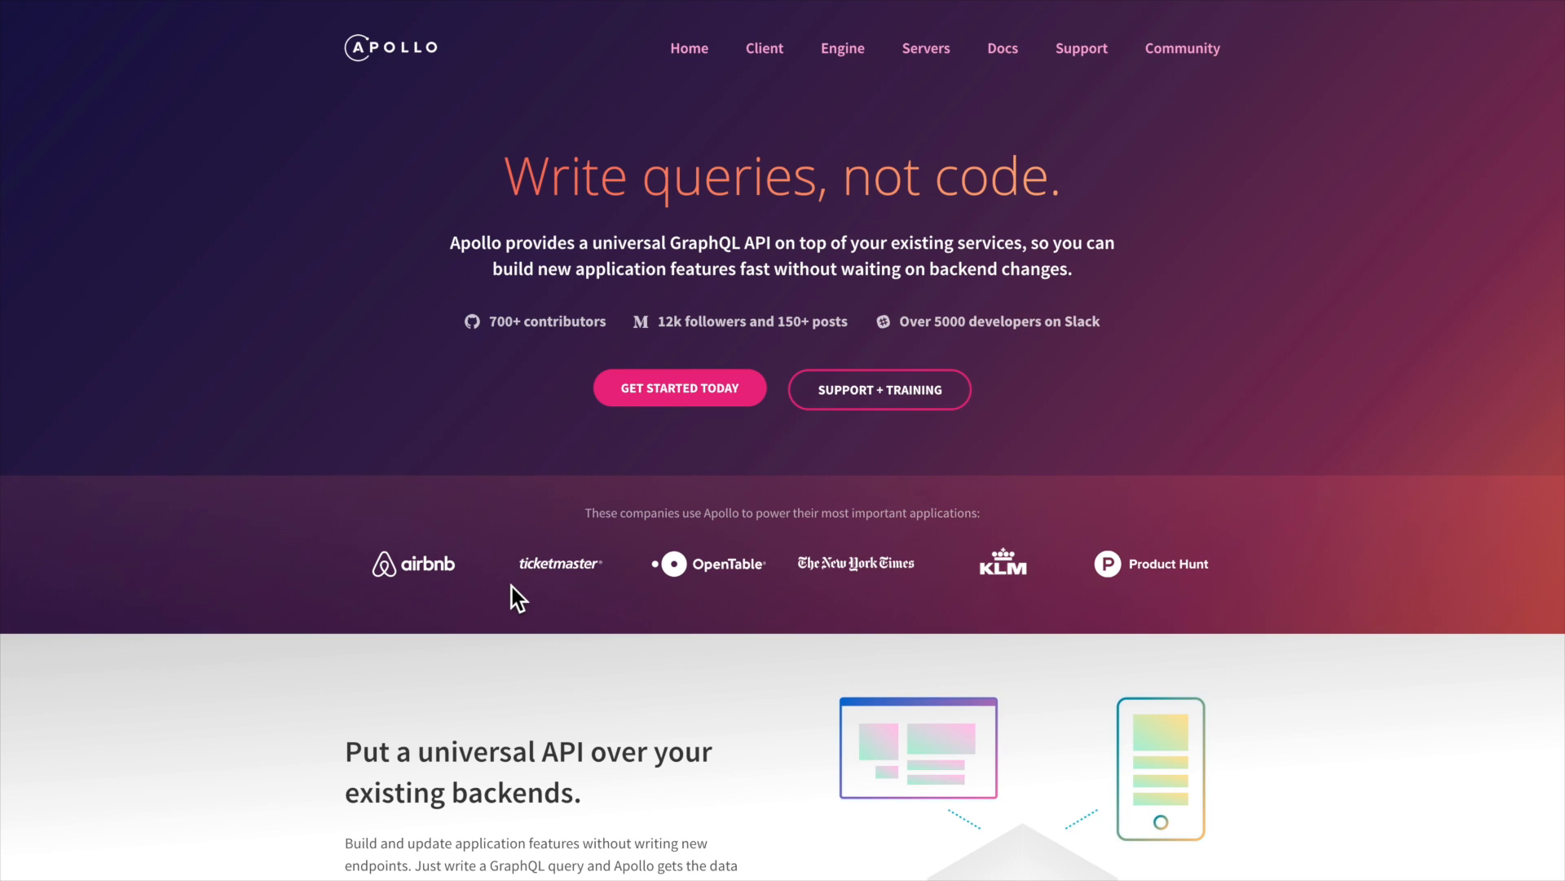
pyautogui.moveTo(1061, 297)
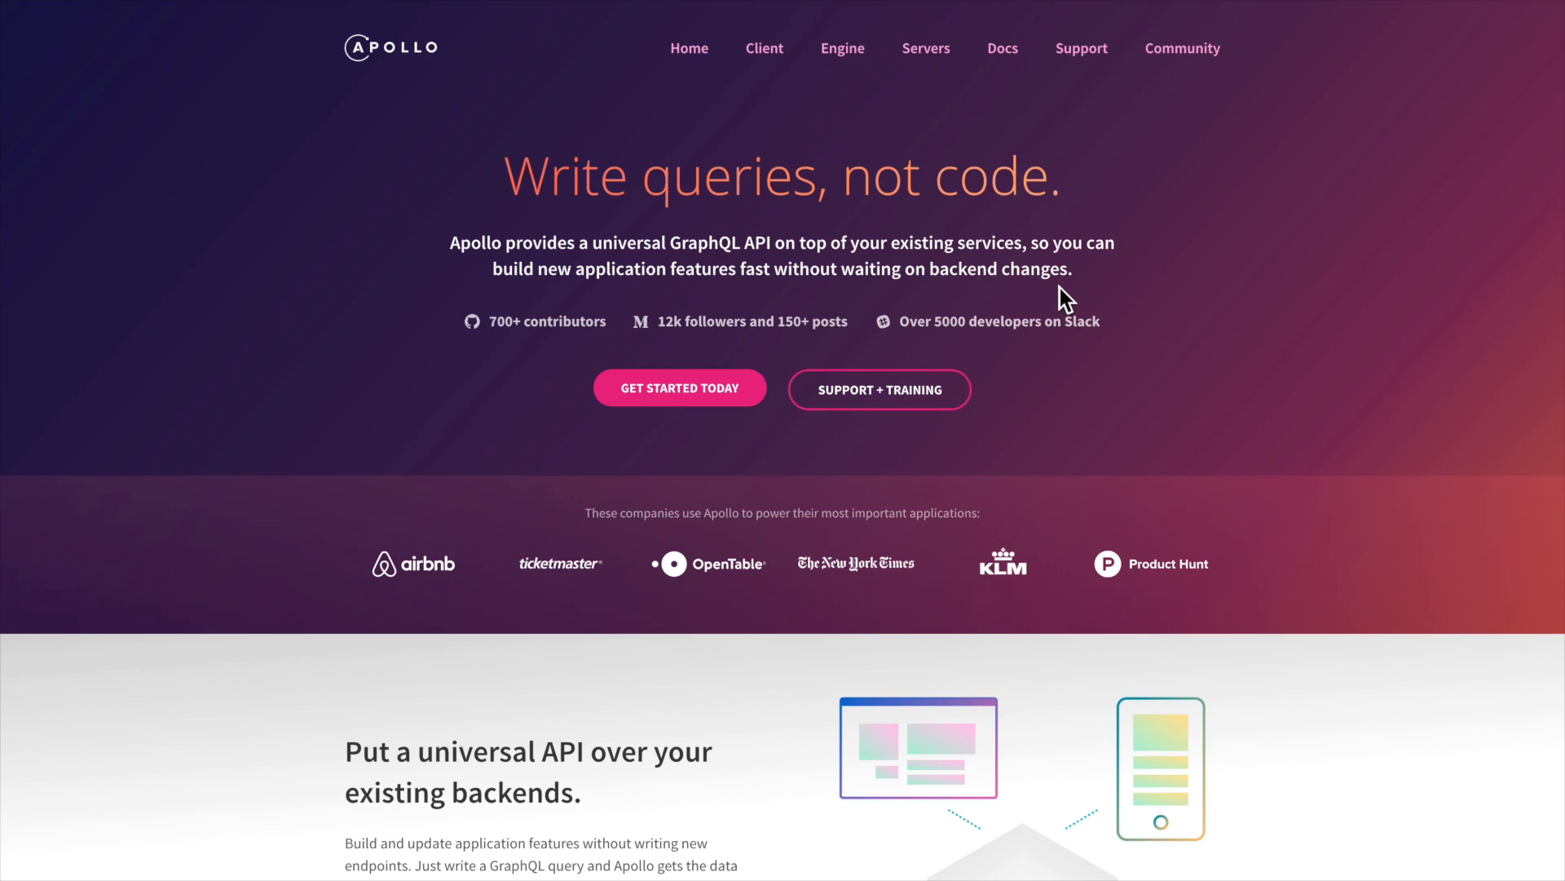
pyautogui.moveTo(178, 15)
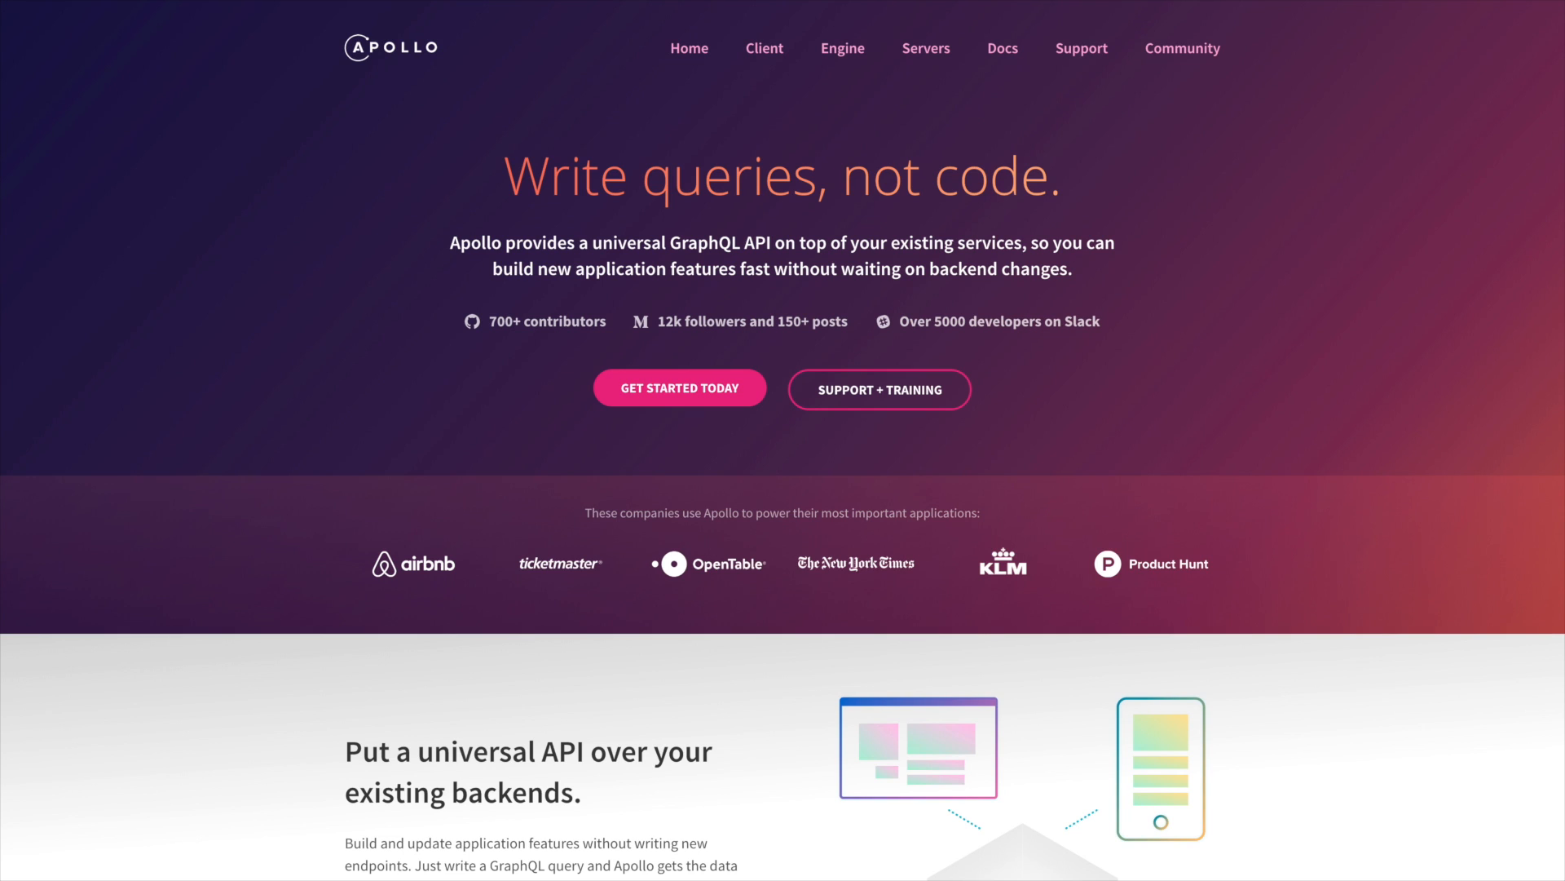
pyautogui.moveTo(478, 240)
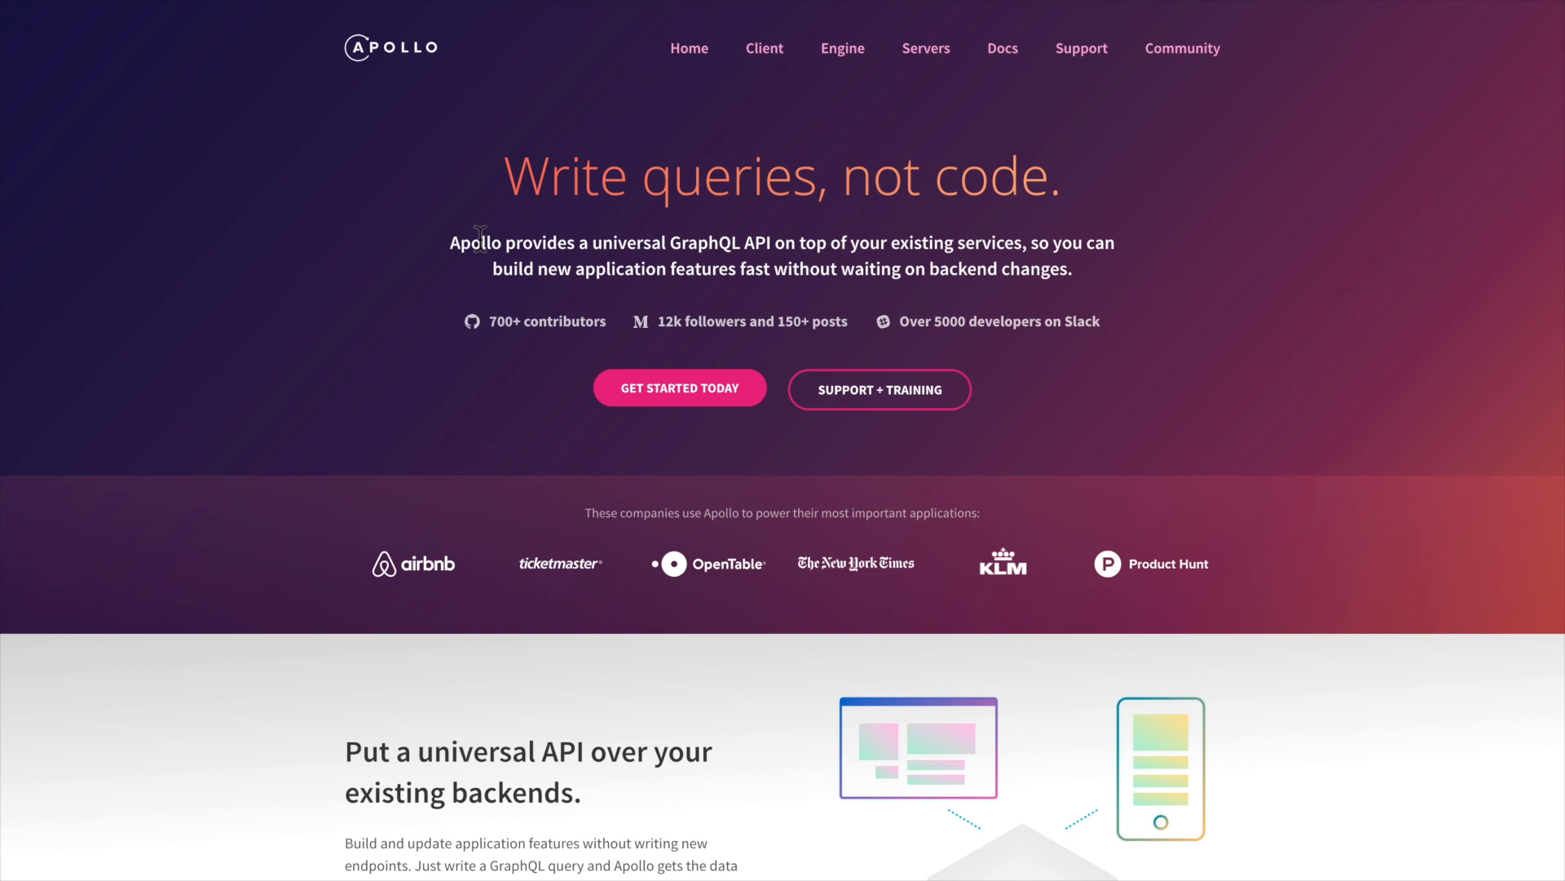
pyautogui.moveTo(508, 201)
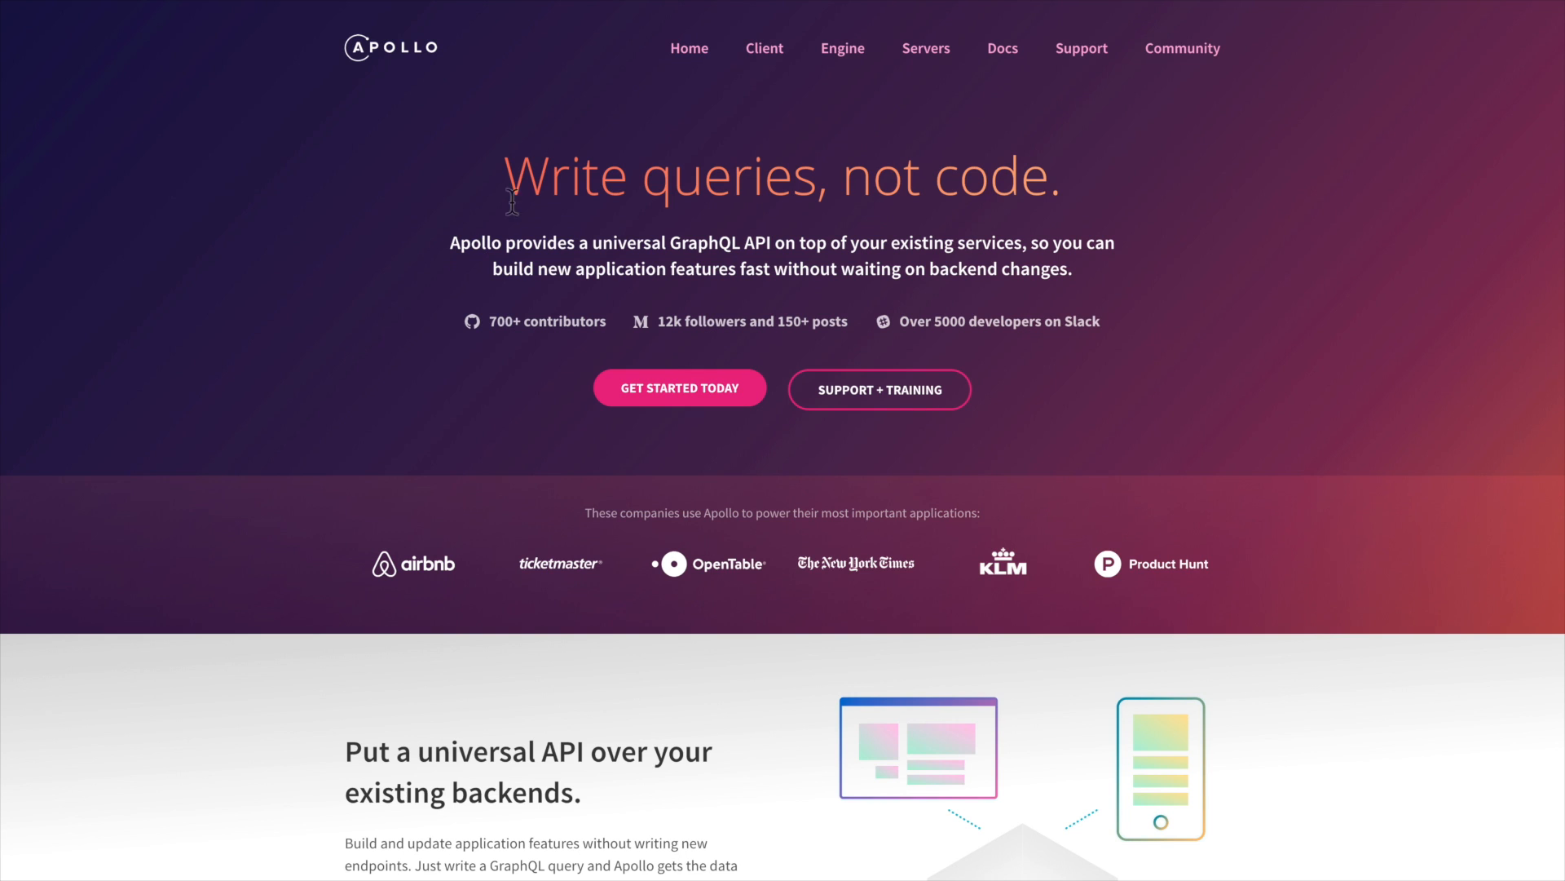
# - Scroll down through the Syntax.fm episode 025 show notes on email overload and Prettier
pyautogui.scroll(-3)
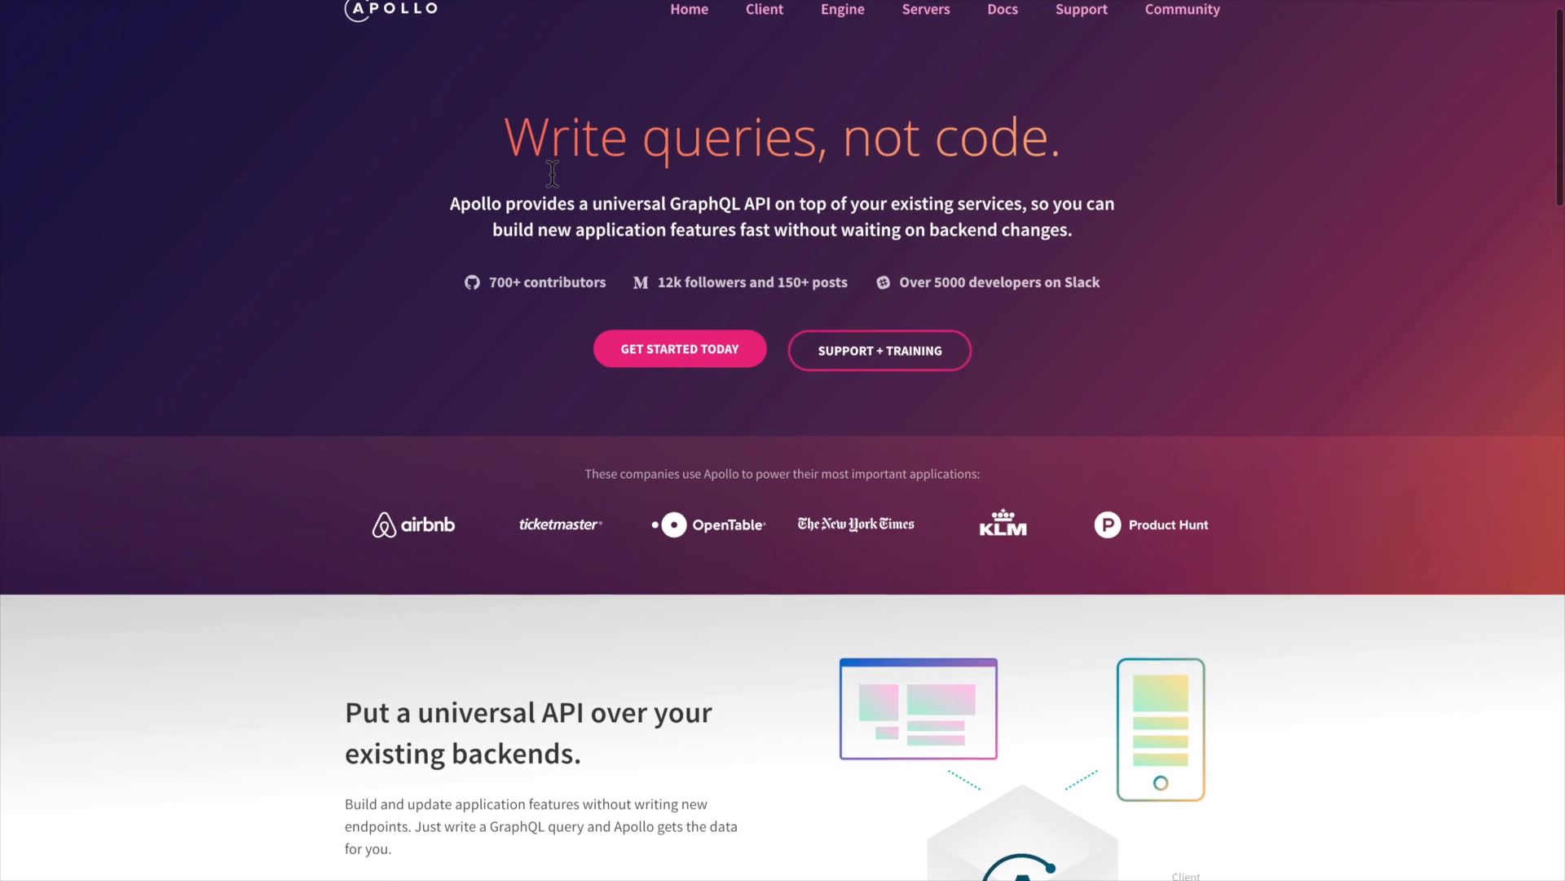
pyautogui.scroll(-3)
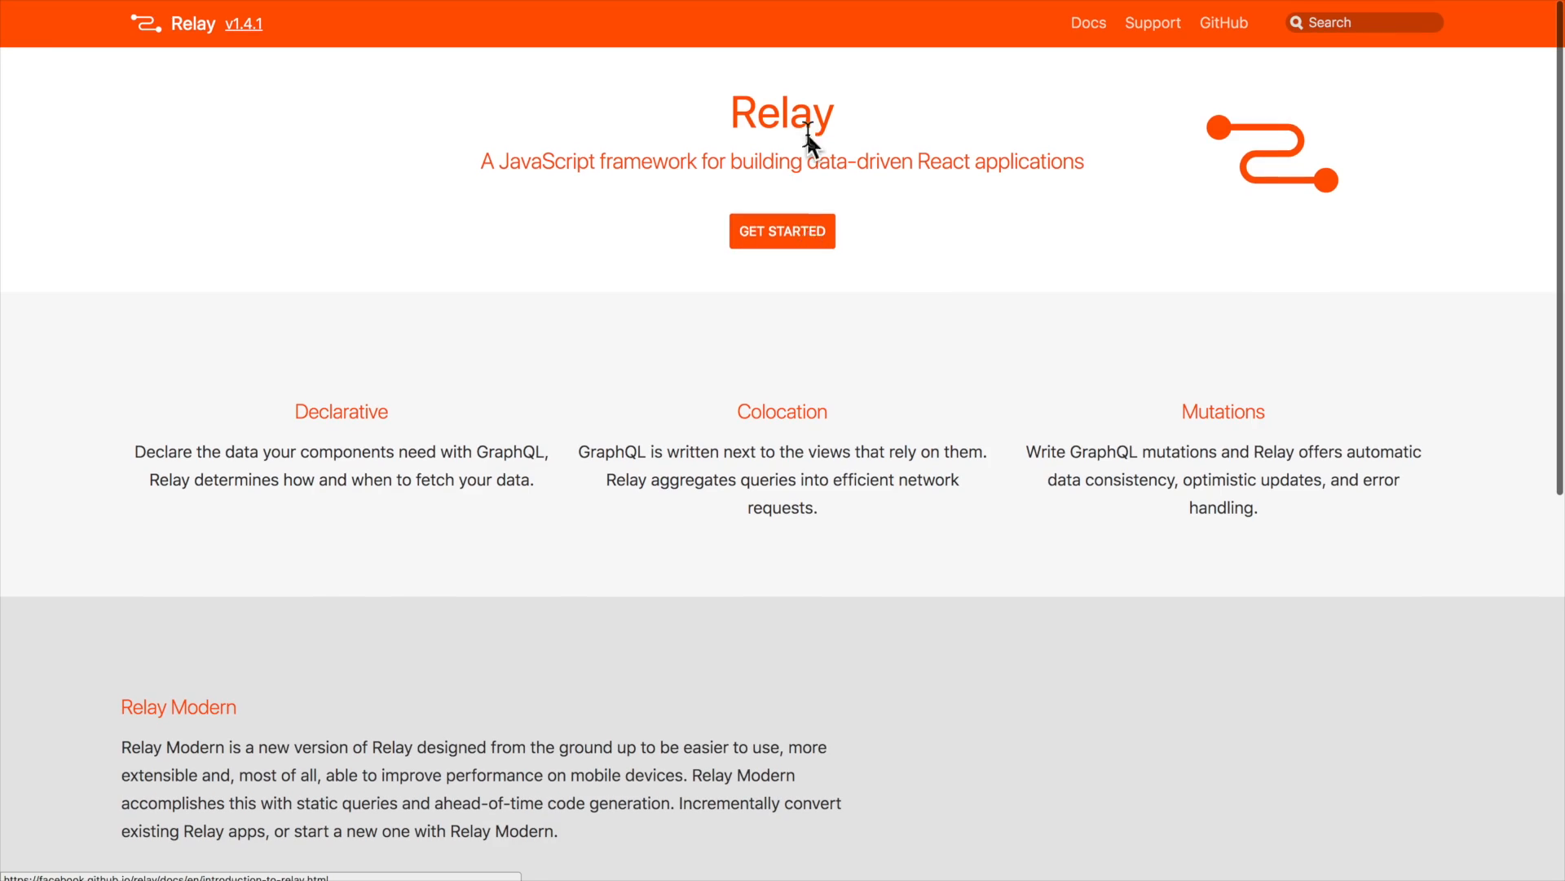
pyautogui.moveTo(867, 469)
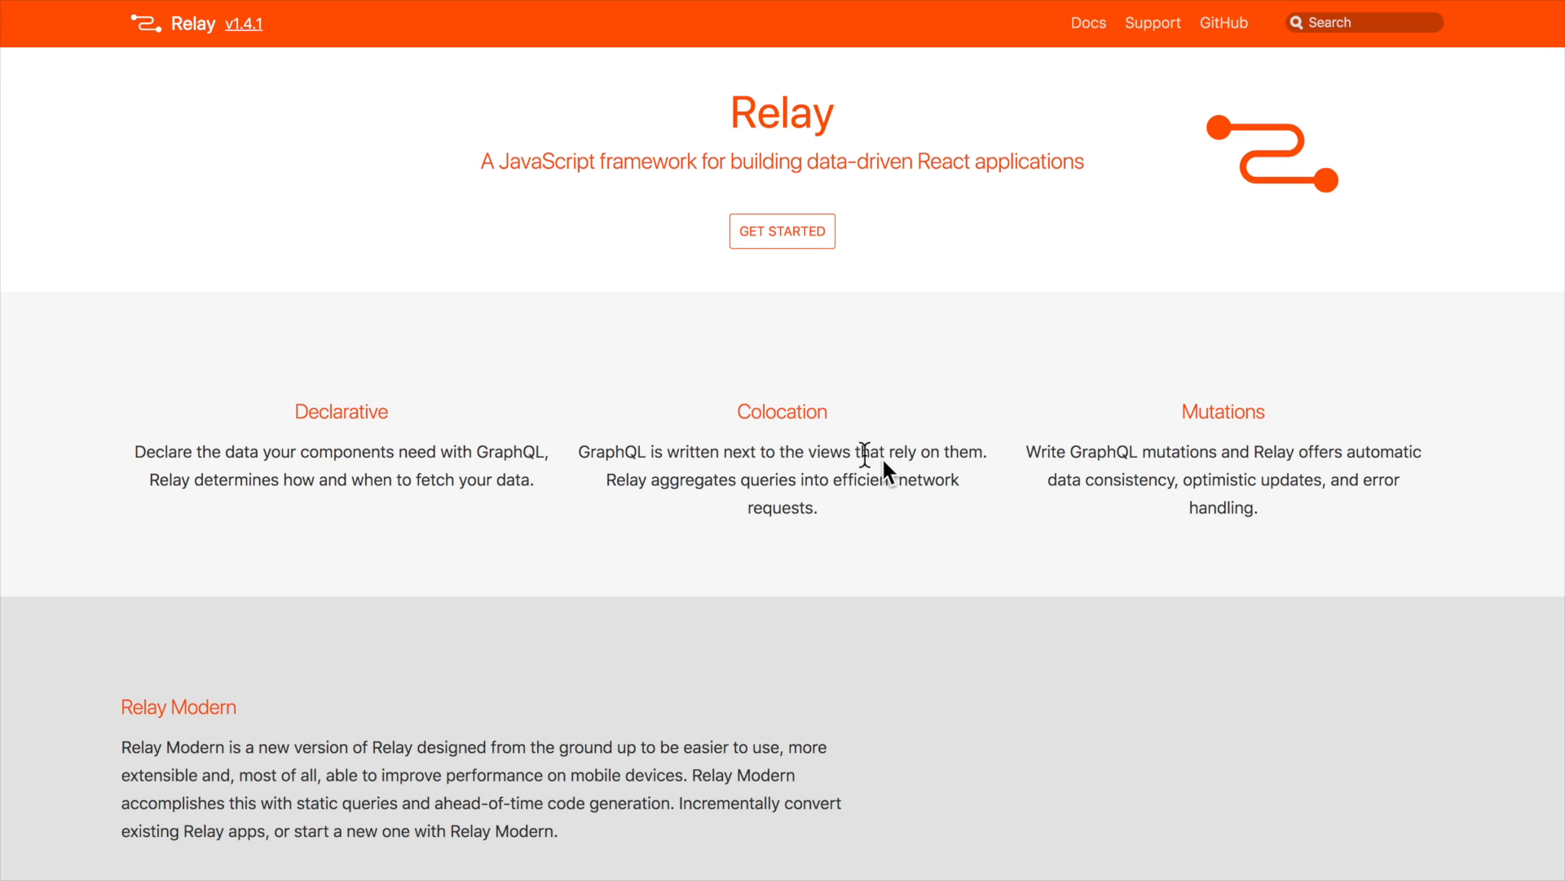
pyautogui.moveTo(684, 373)
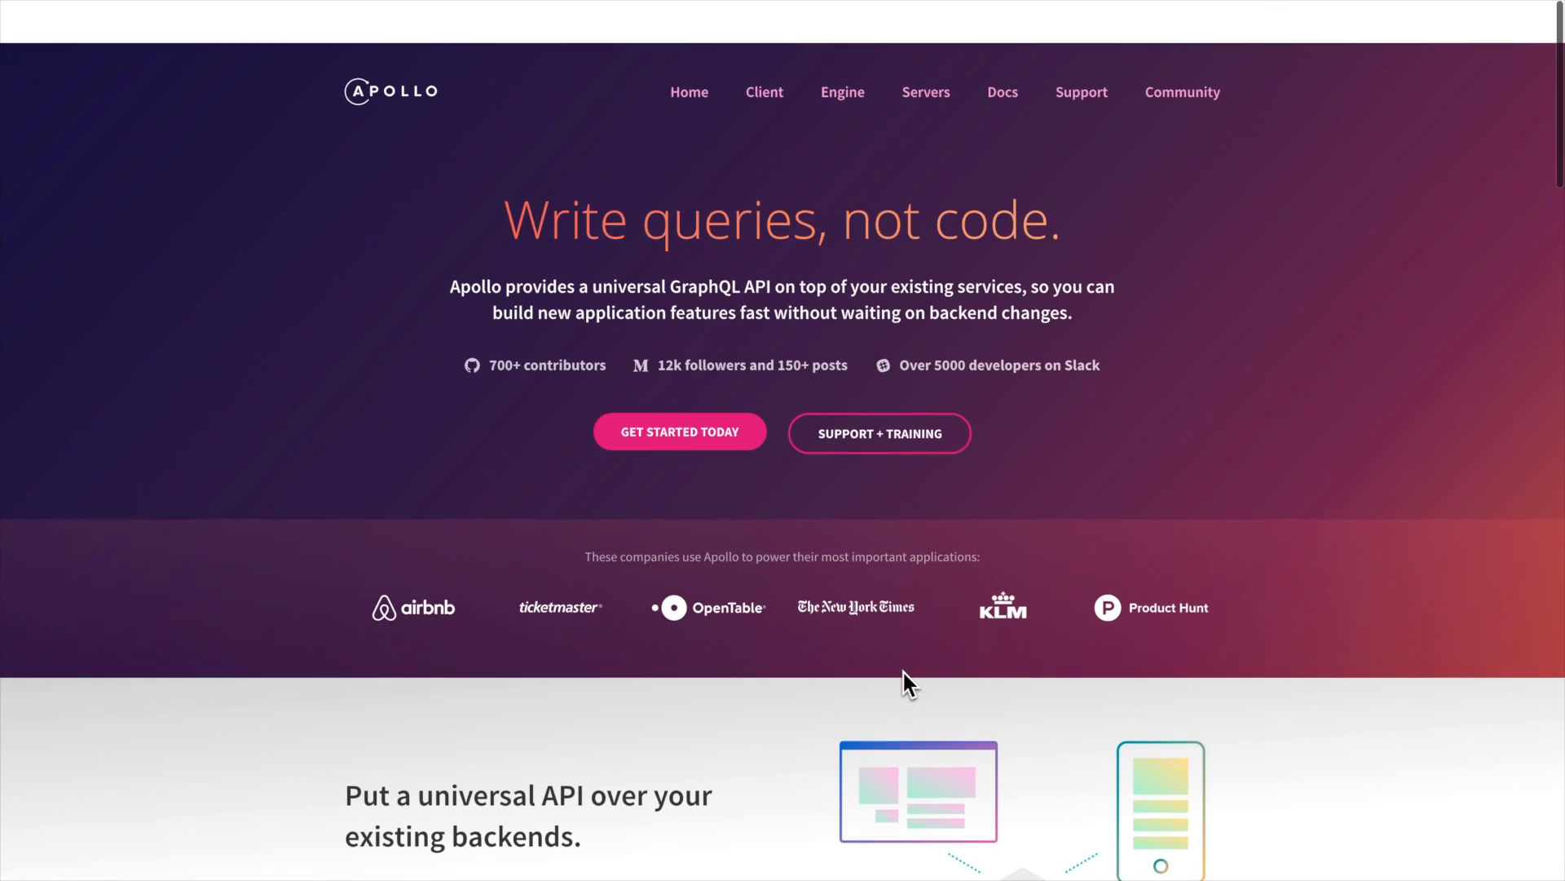
pyautogui.scroll(-3)
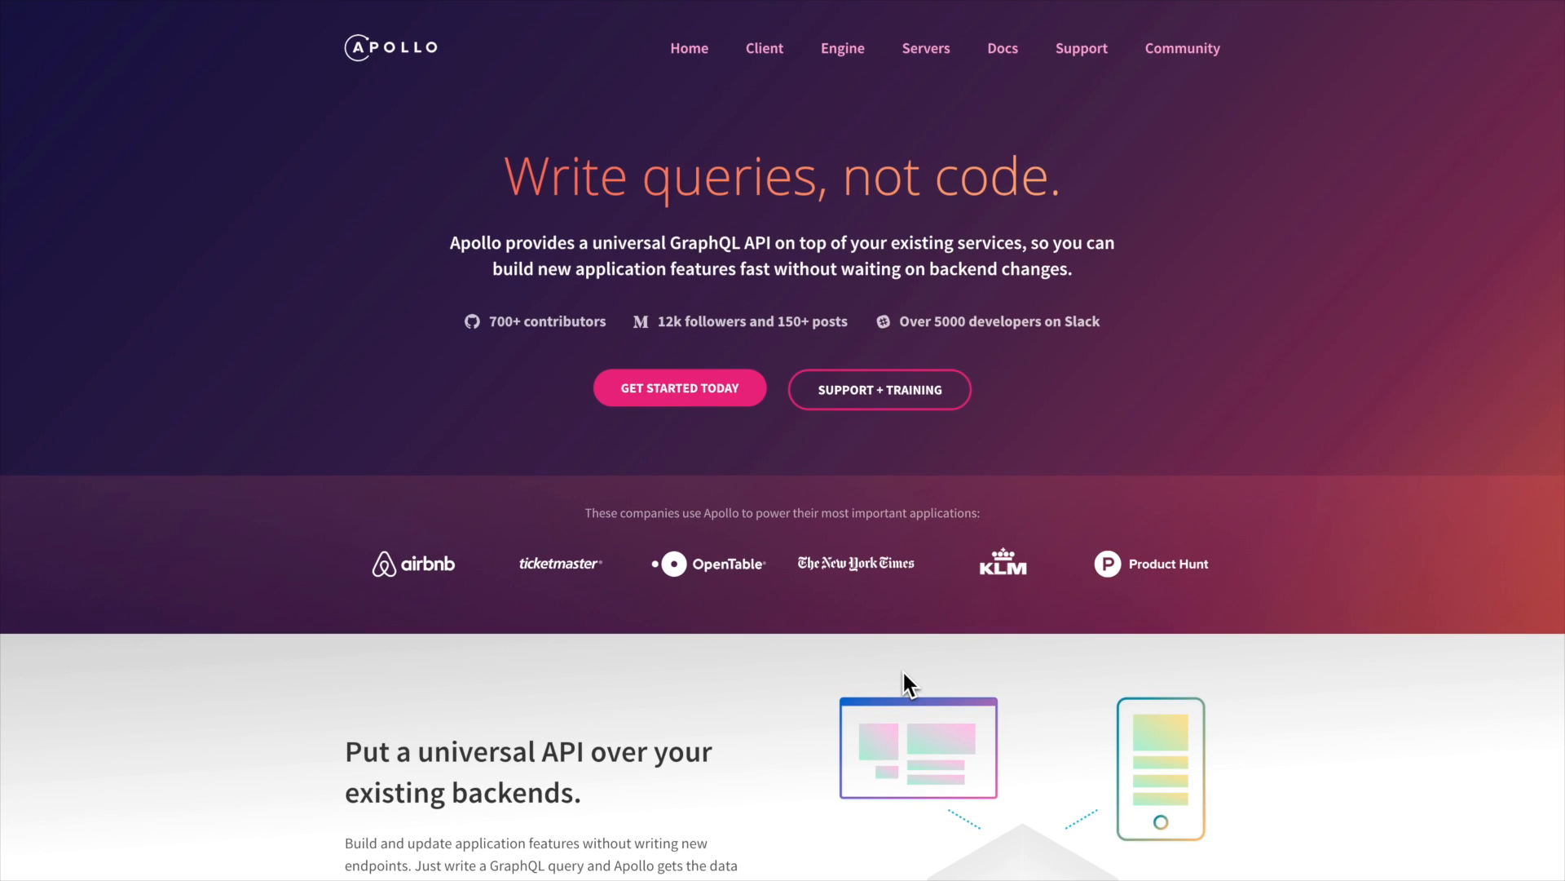
pyautogui.moveTo(1010, 602)
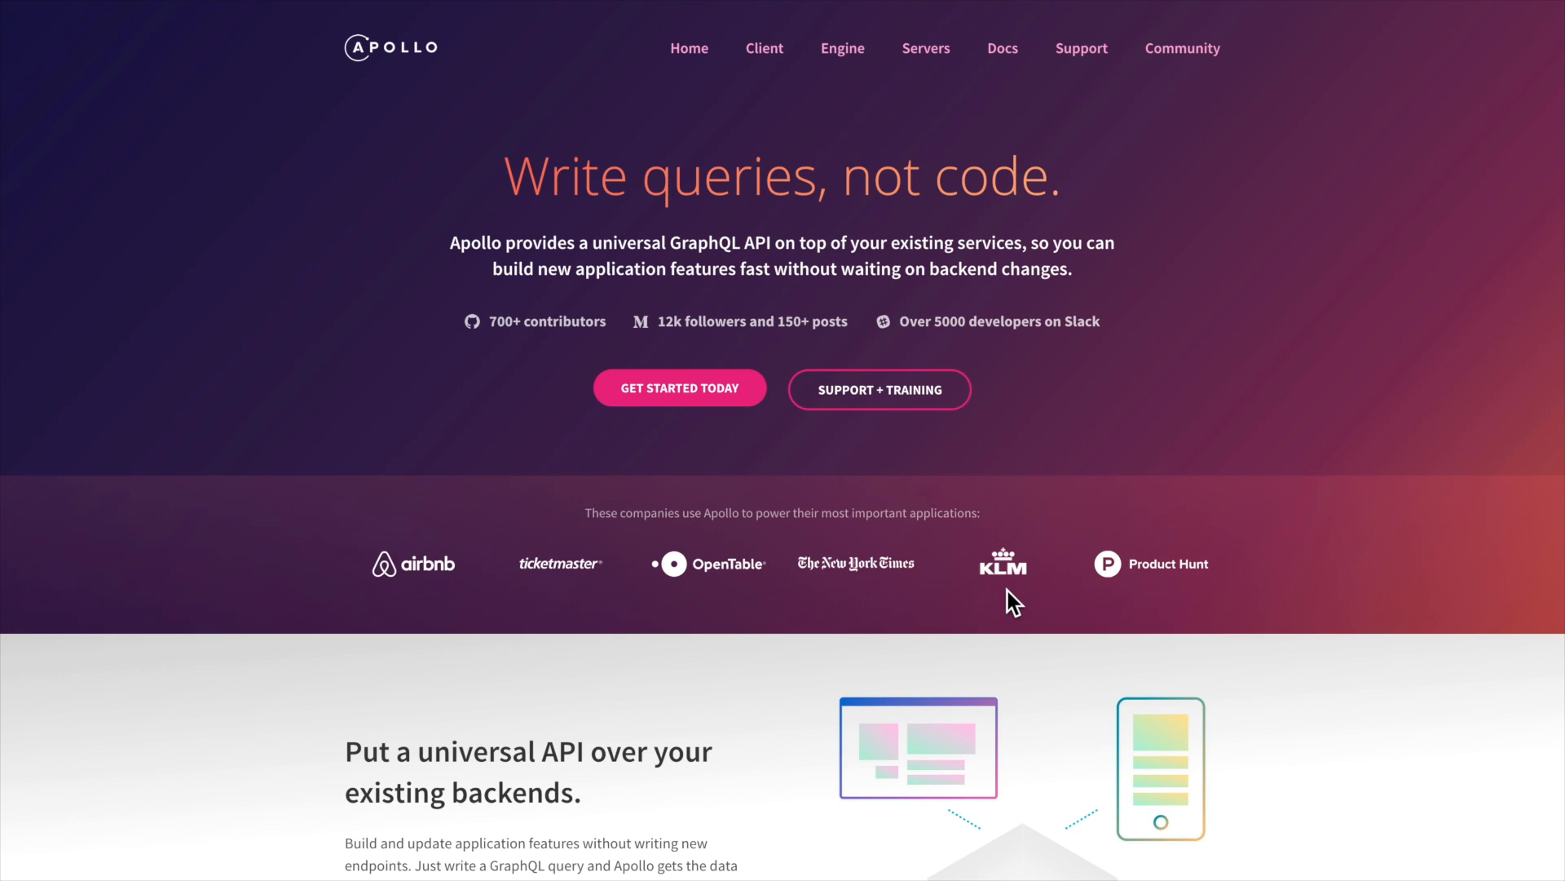
pyautogui.moveTo(795, 536)
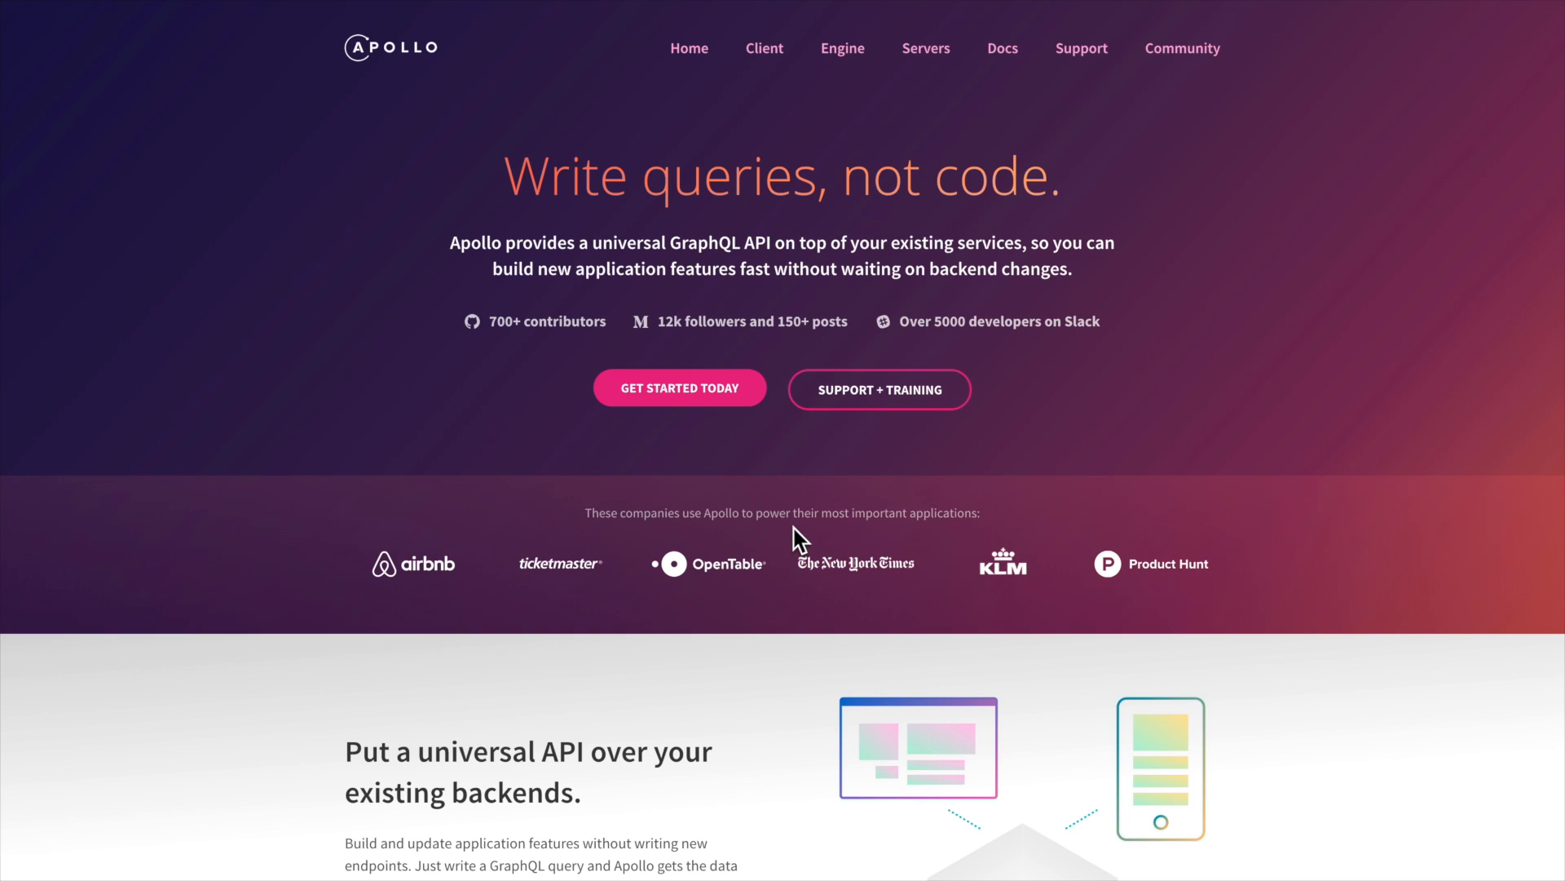
pyautogui.scroll(-3)
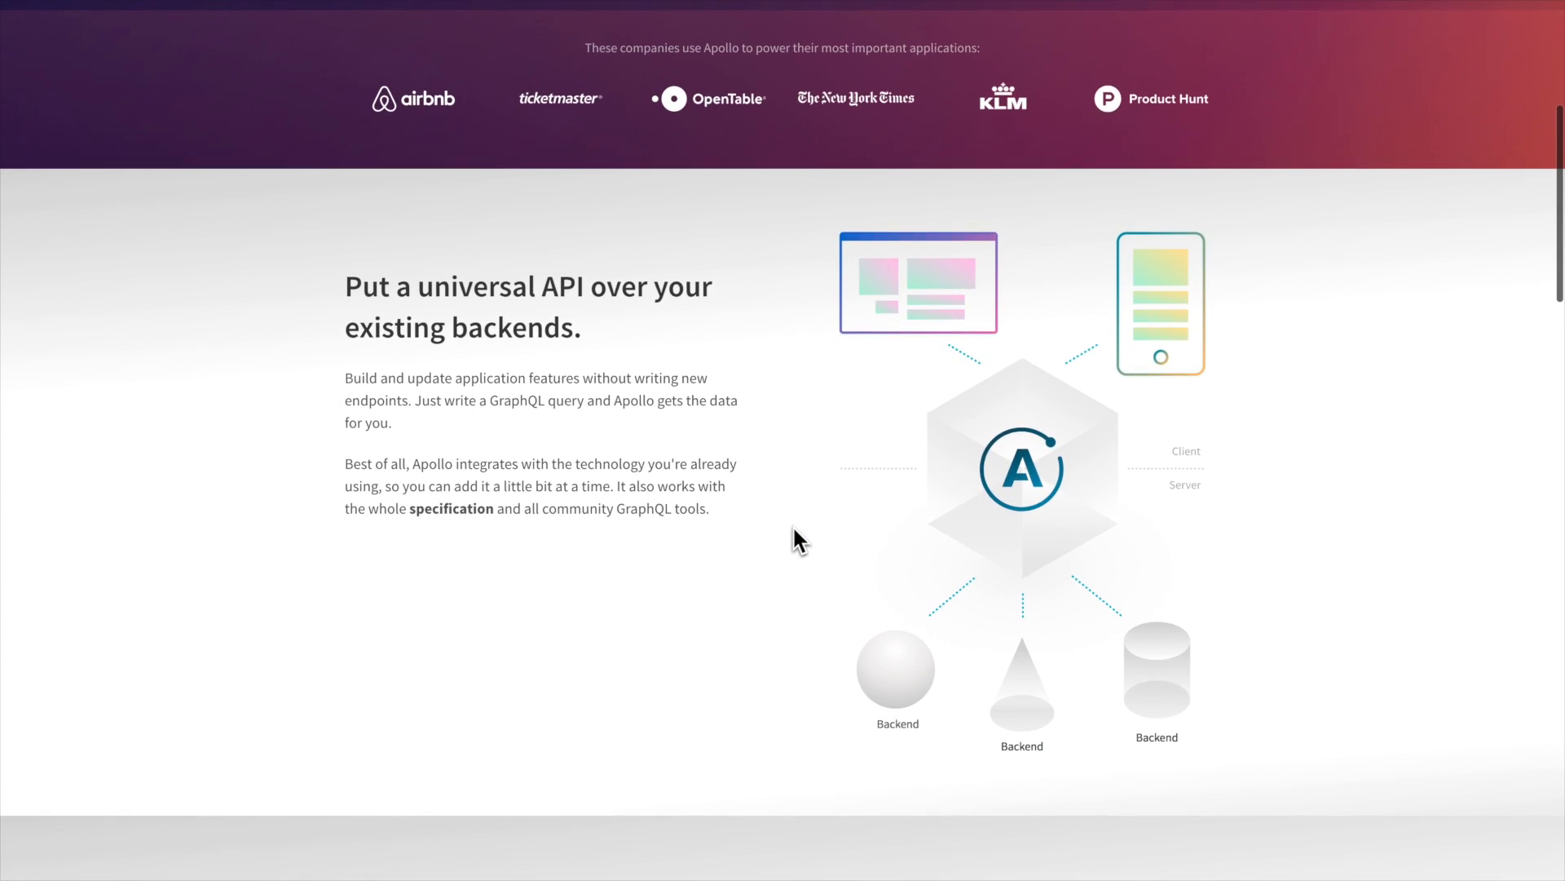
pyautogui.scroll(-3)
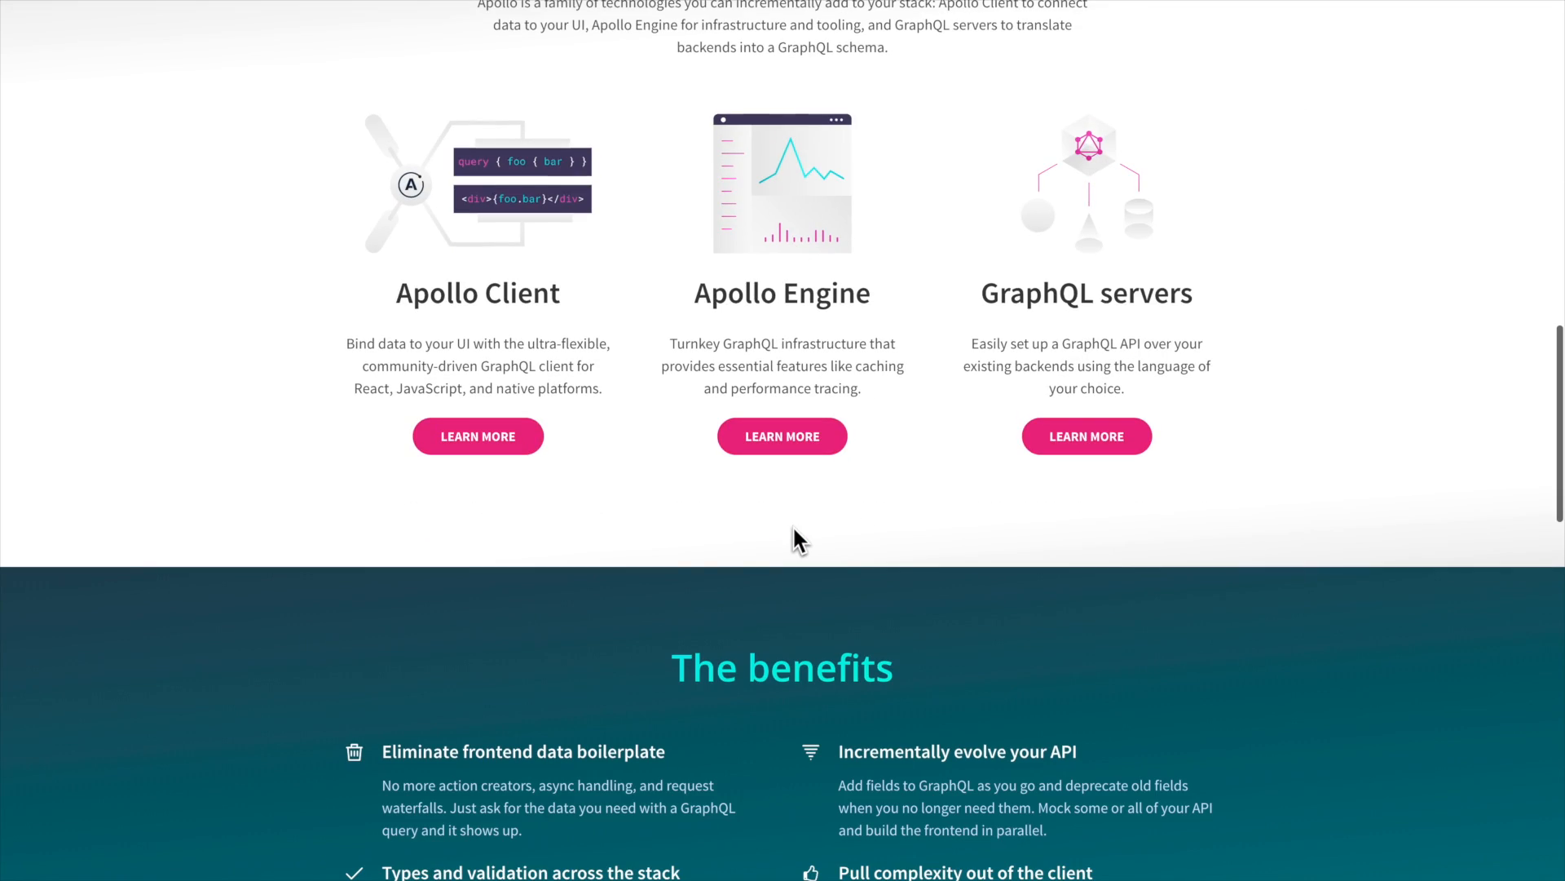
pyautogui.scroll(-3)
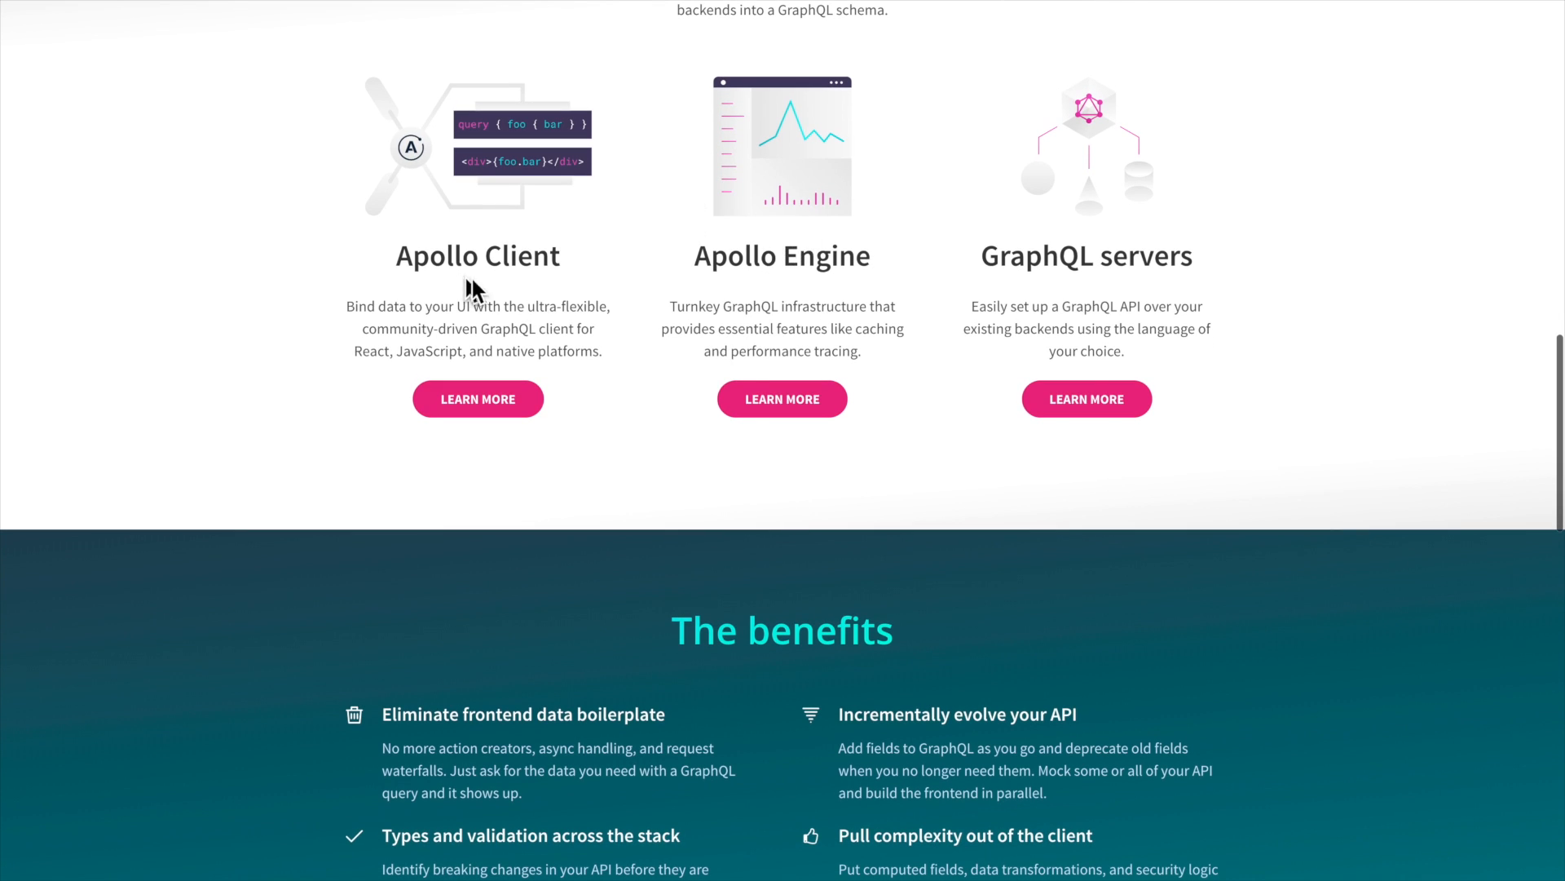
pyautogui.scroll(-3)
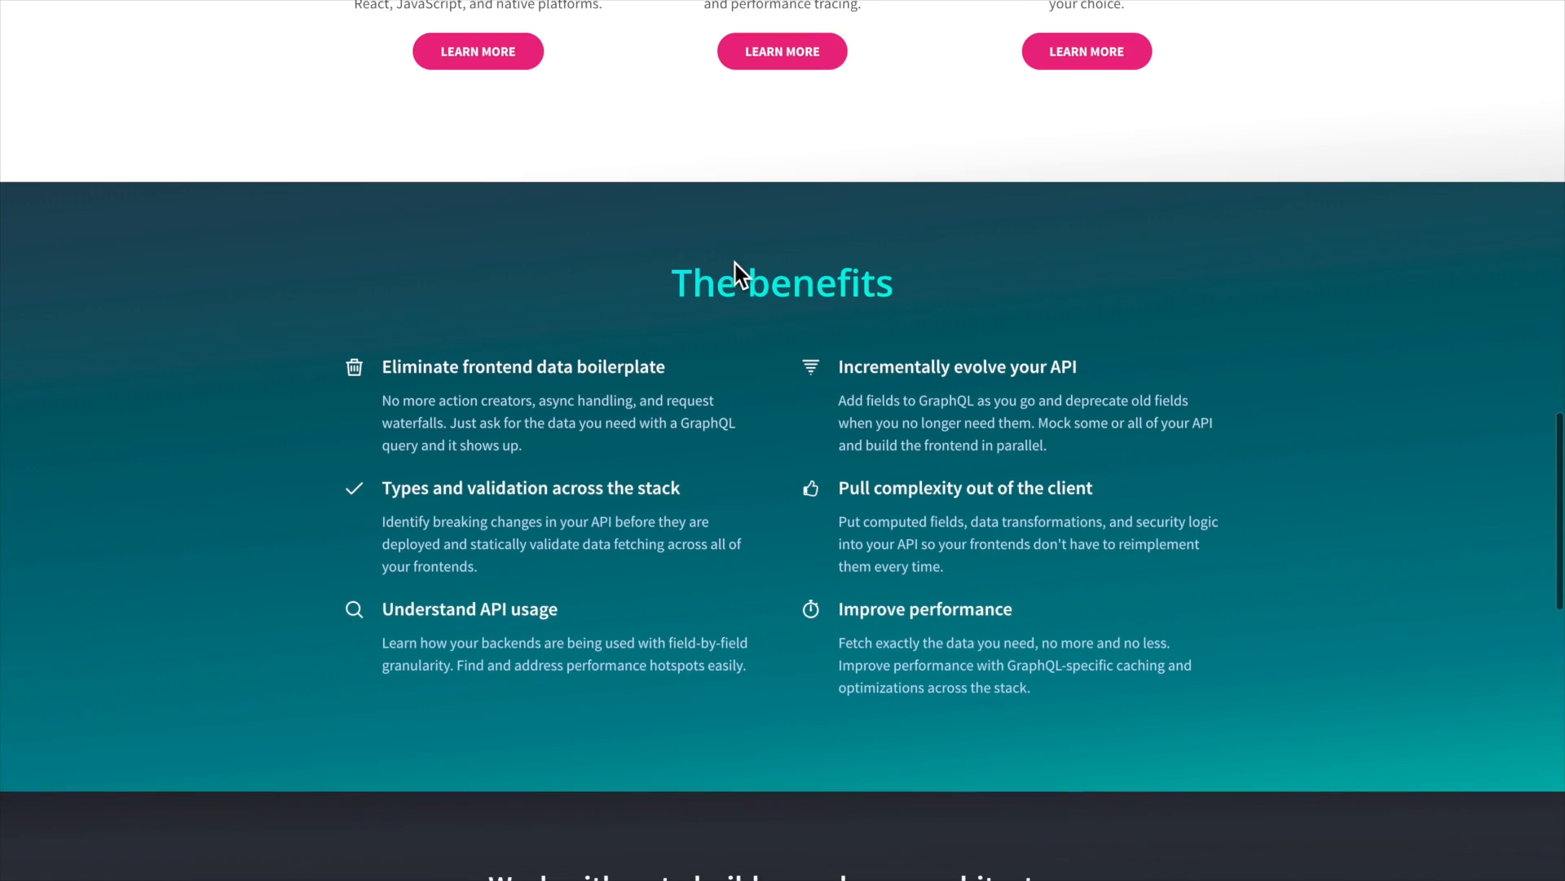
pyautogui.scroll(-3)
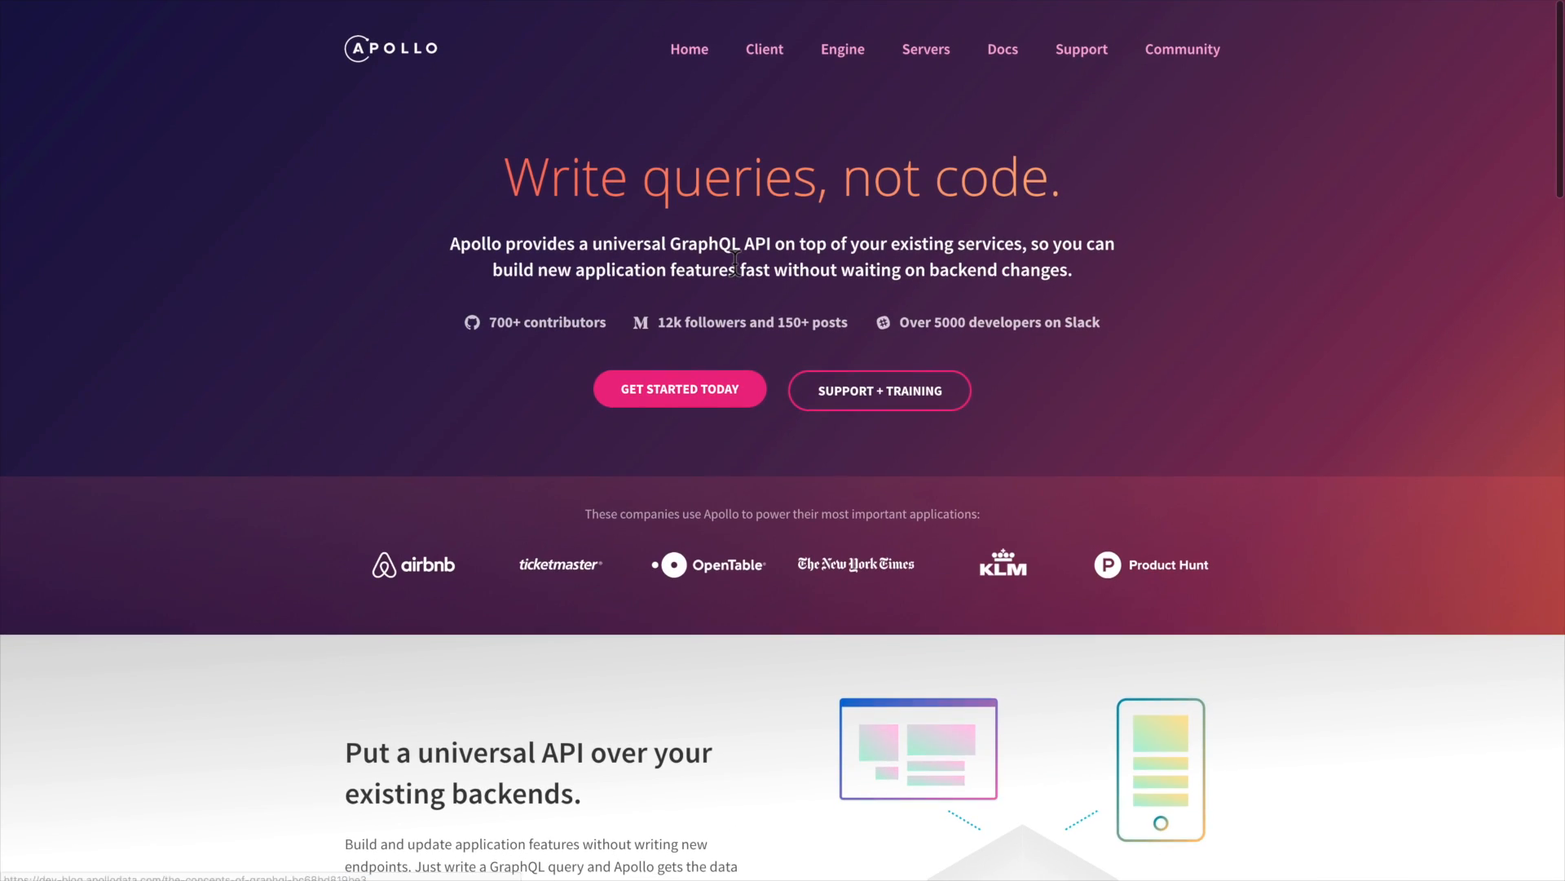
pyautogui.moveTo(810, 554)
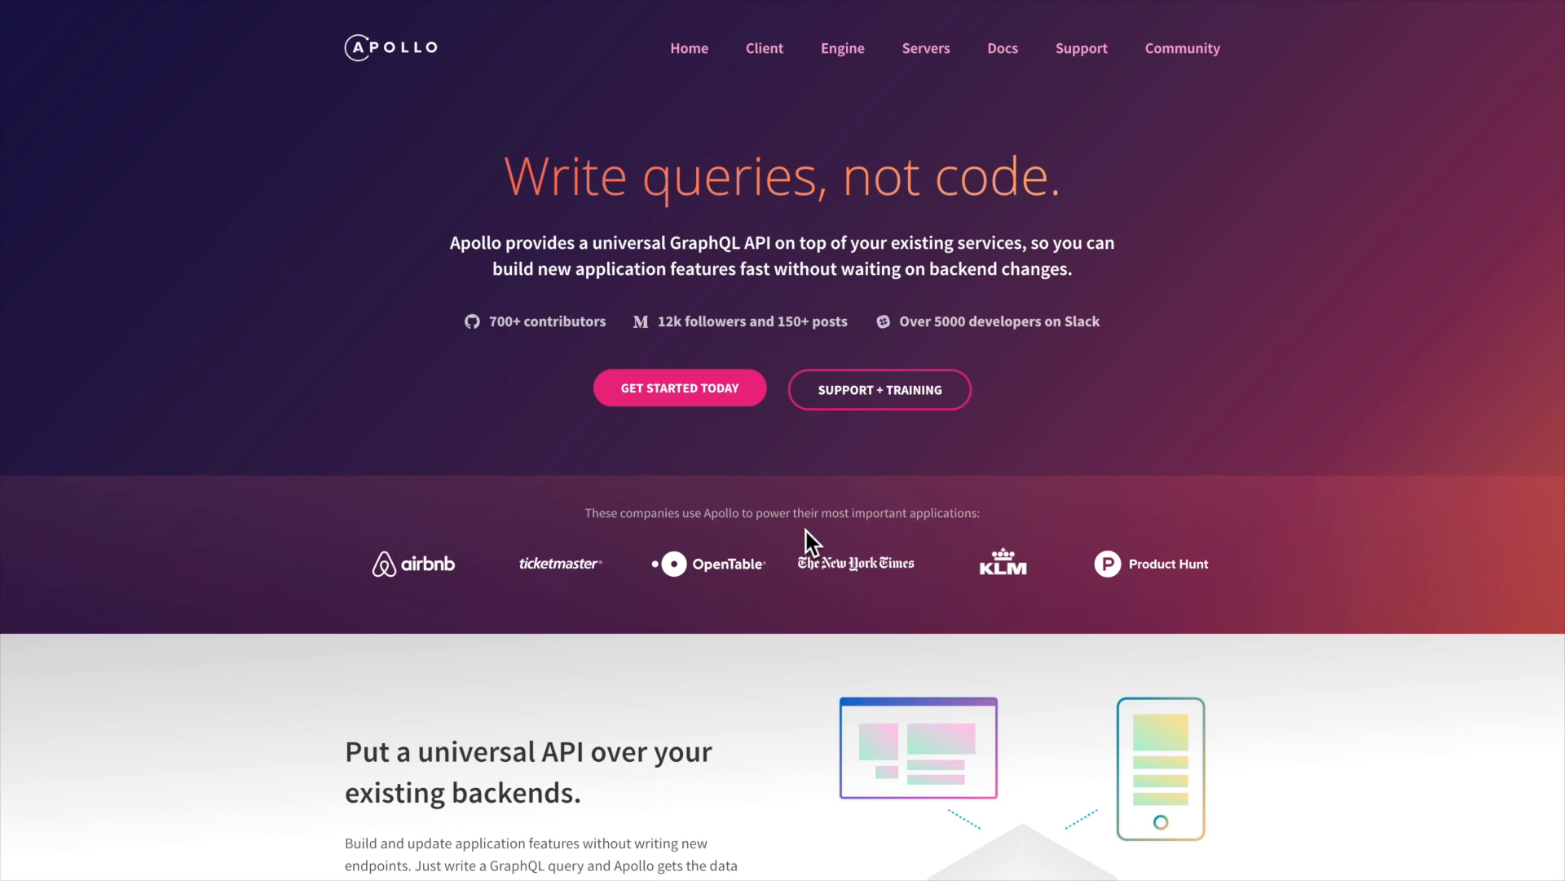
# - Switch to the Meteor homepage, 'The fastest way to build JavaScript apps'
pyautogui.click(1182, 48)
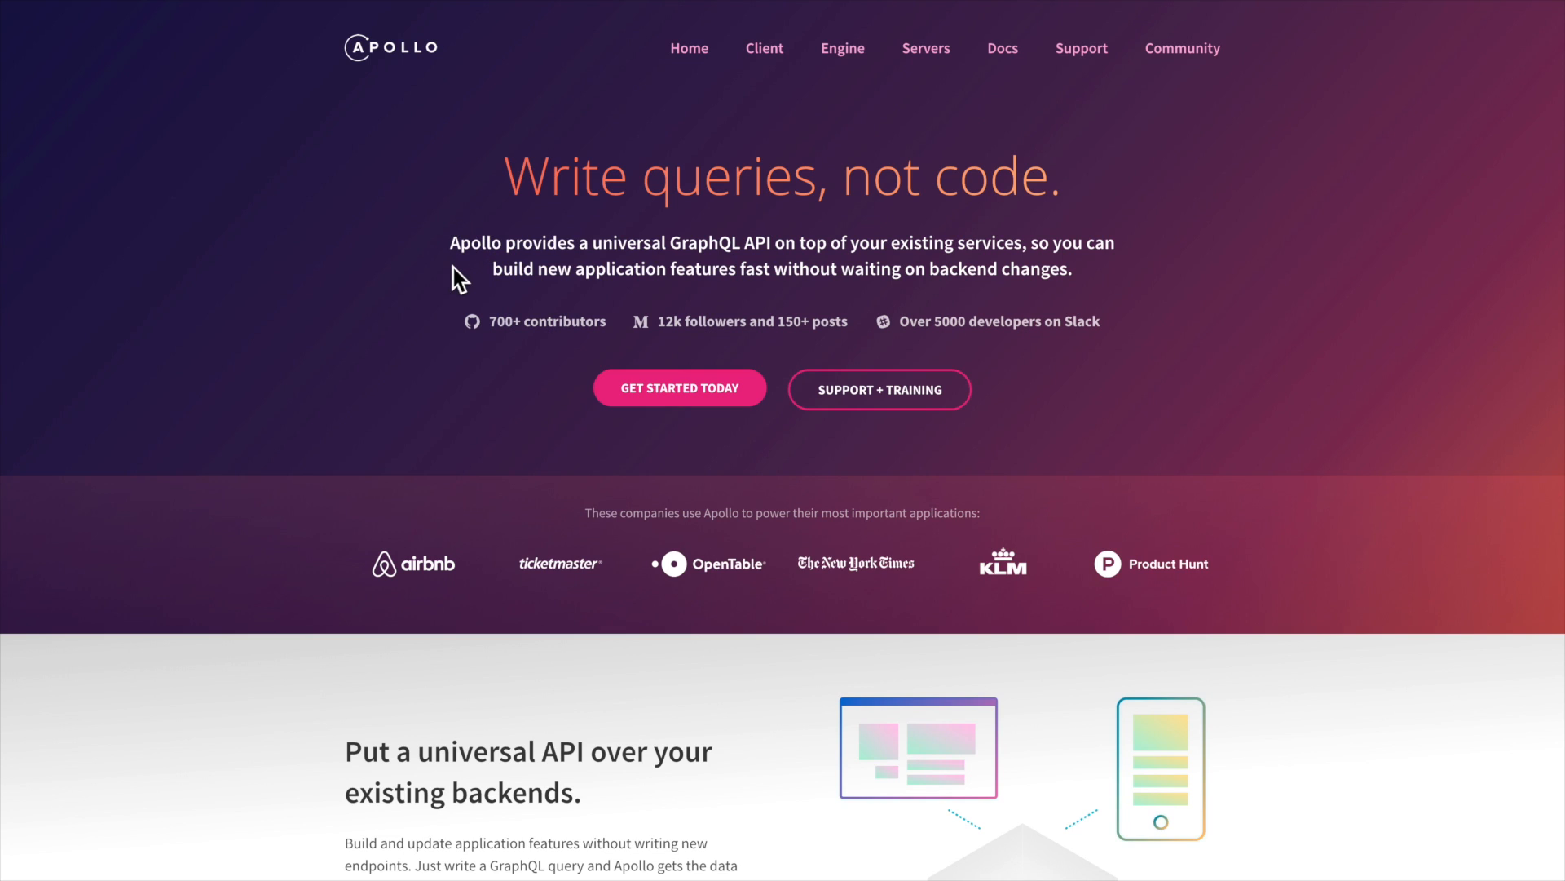
pyautogui.moveTo(587, 378)
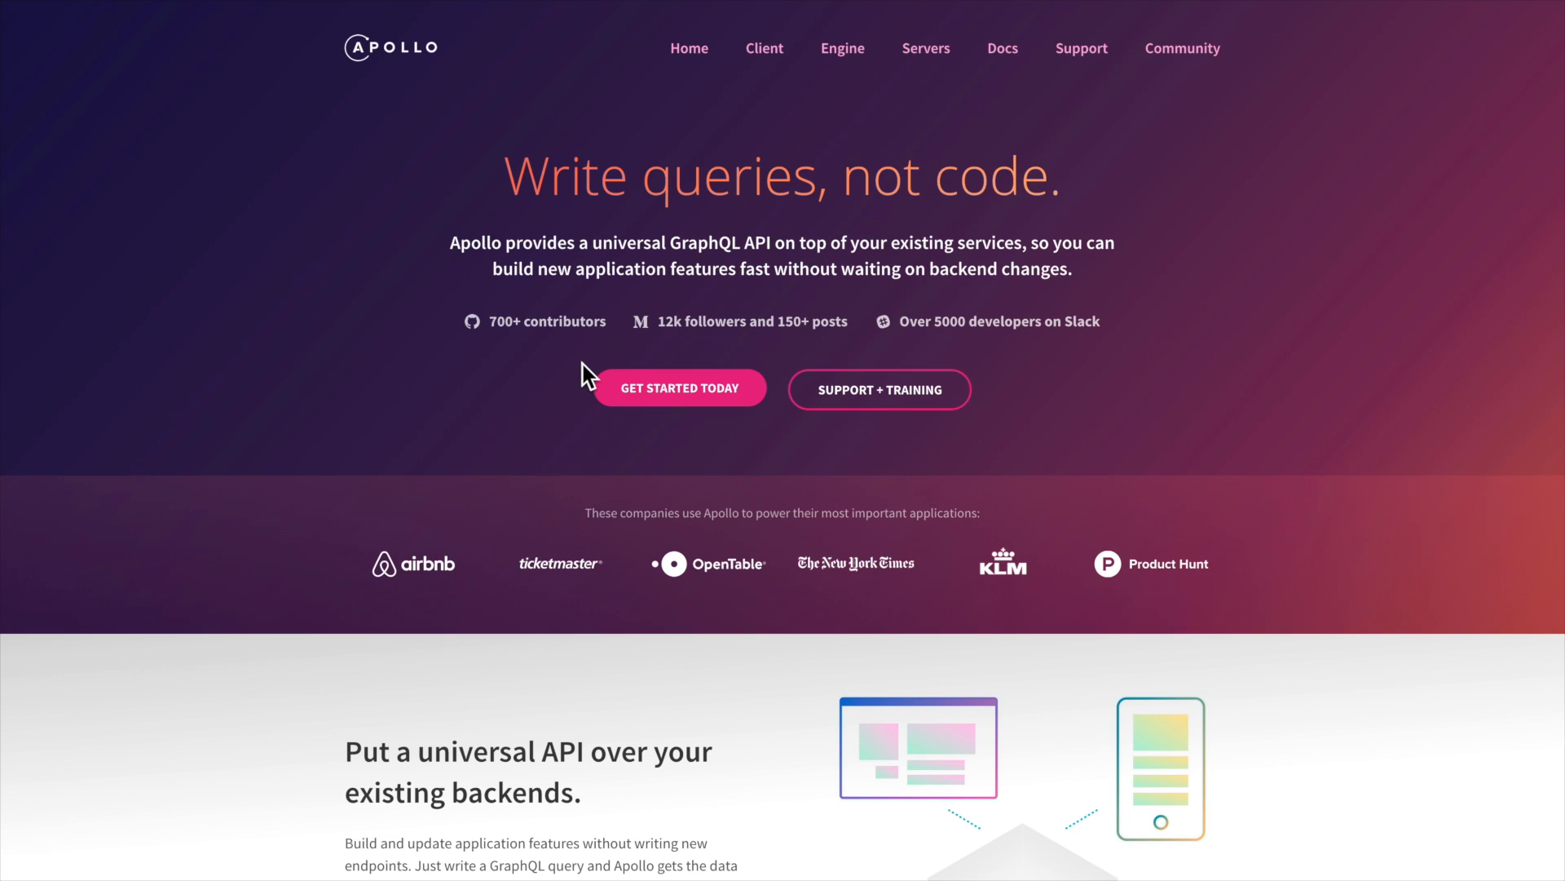
pyautogui.moveTo(718, 570)
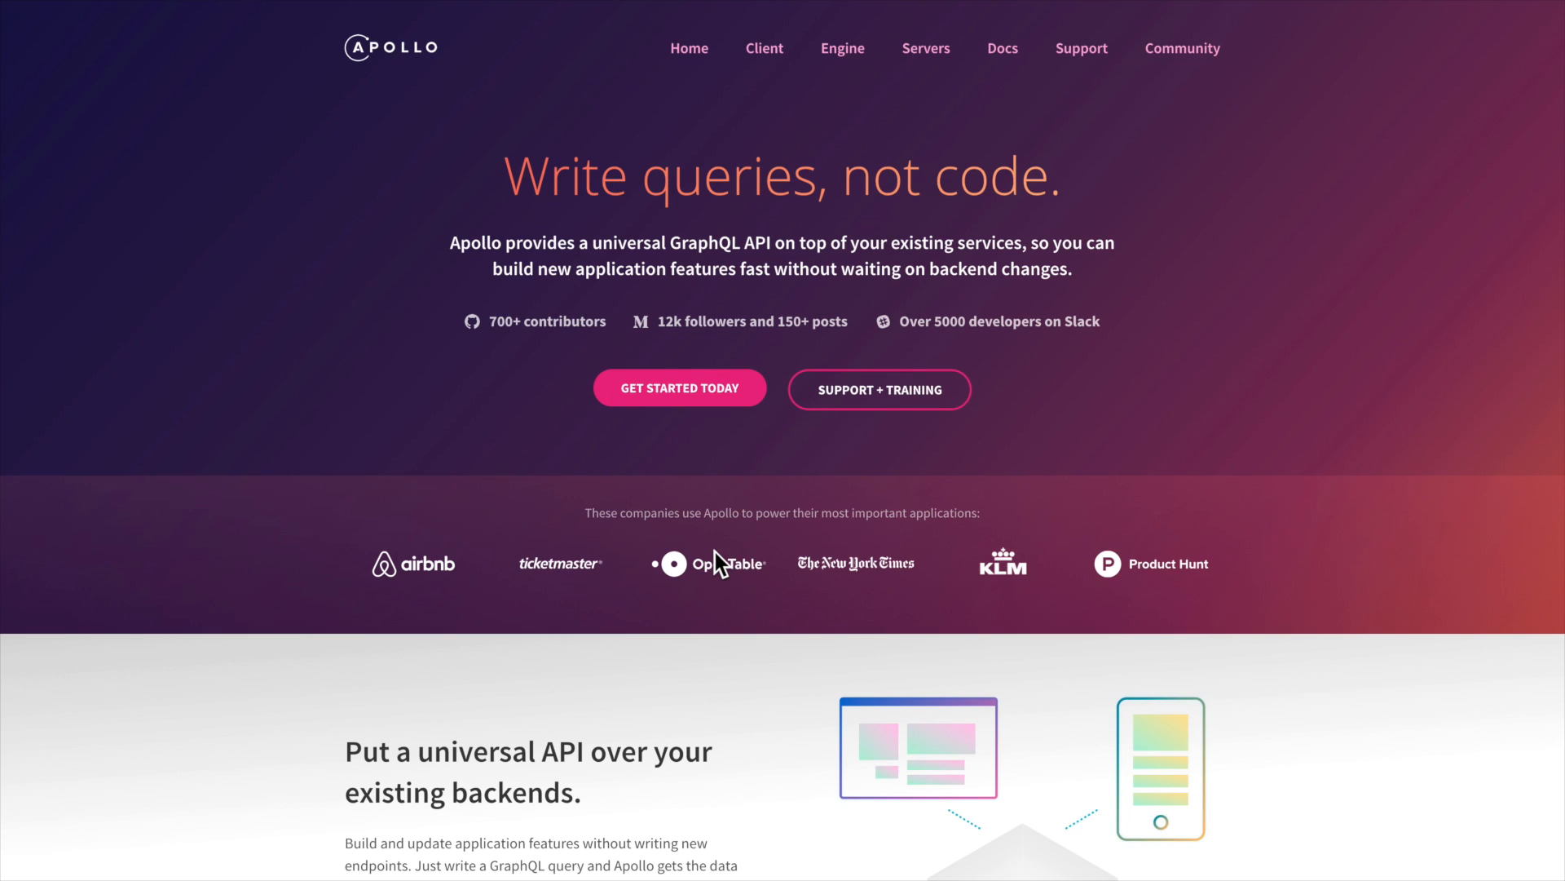
pyautogui.moveTo(528, 642)
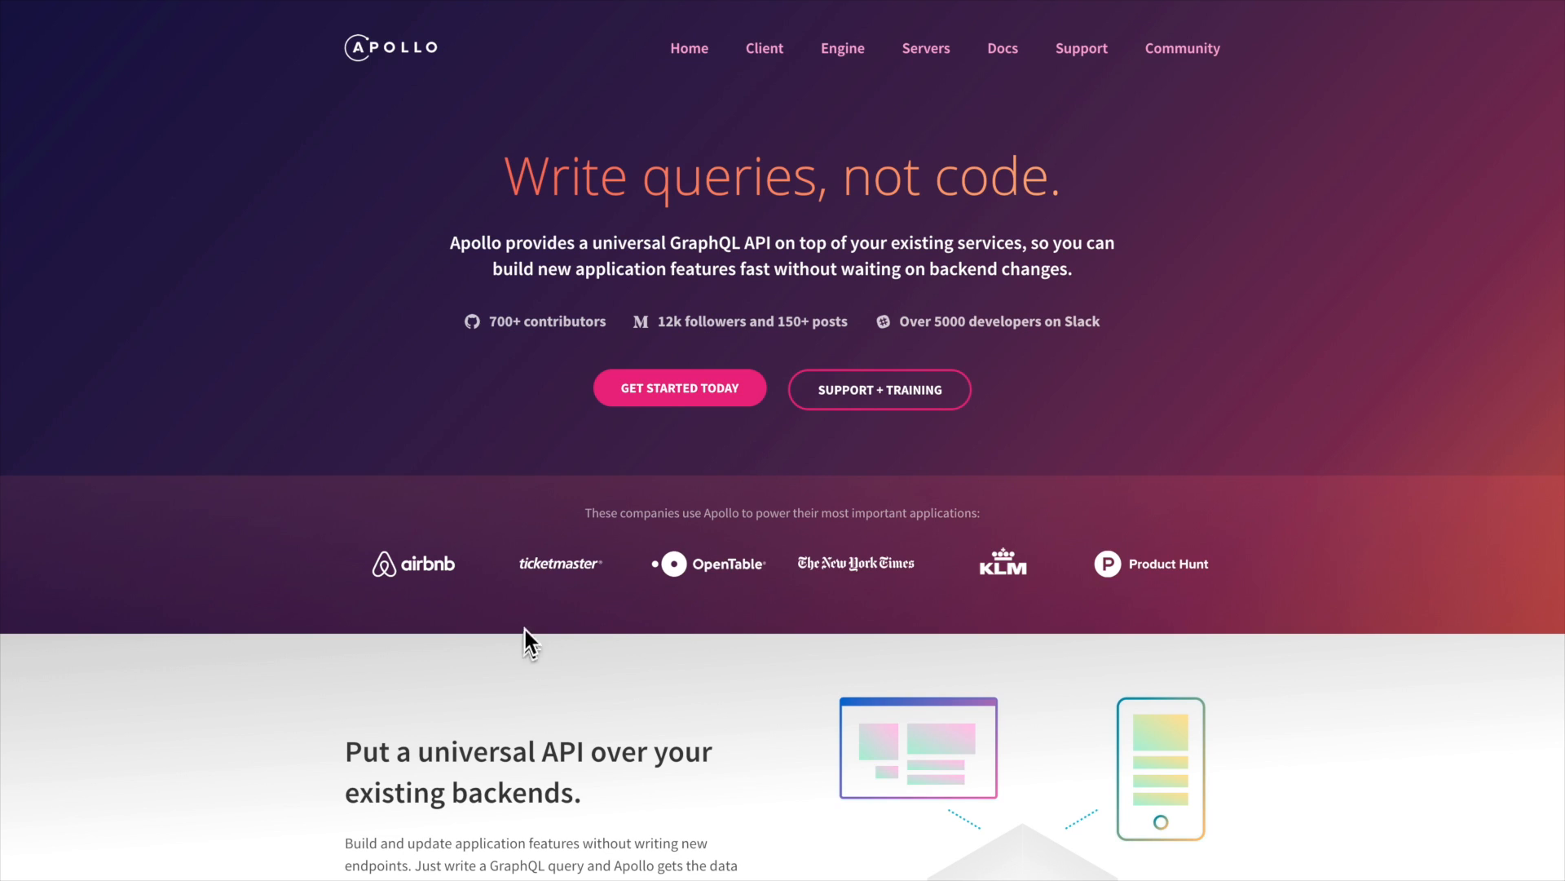
pyautogui.moveTo(530, 607)
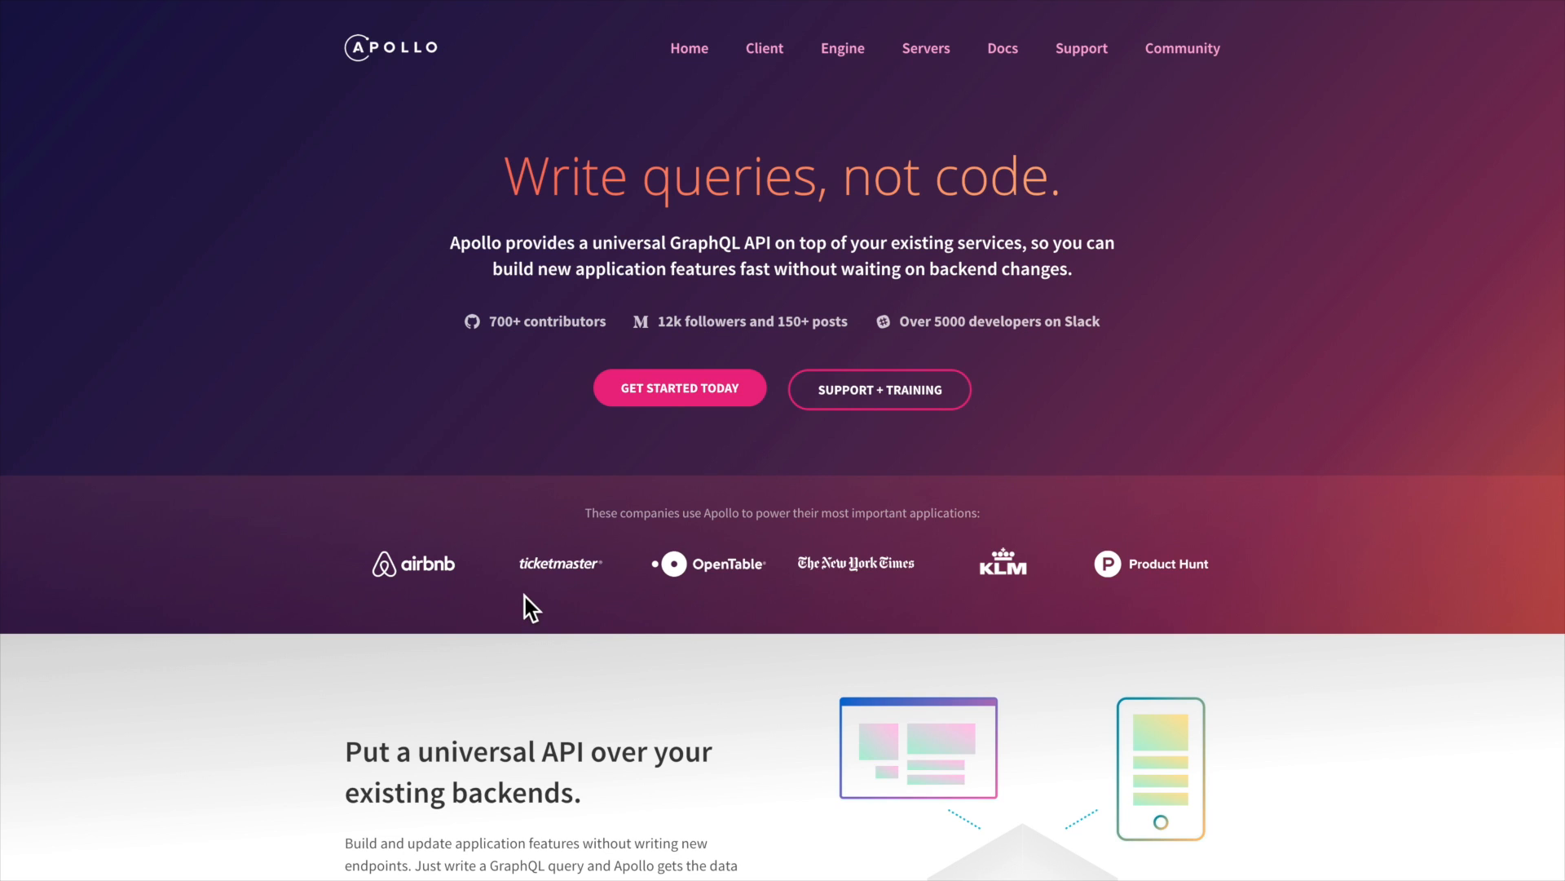
pyautogui.moveTo(661, 218)
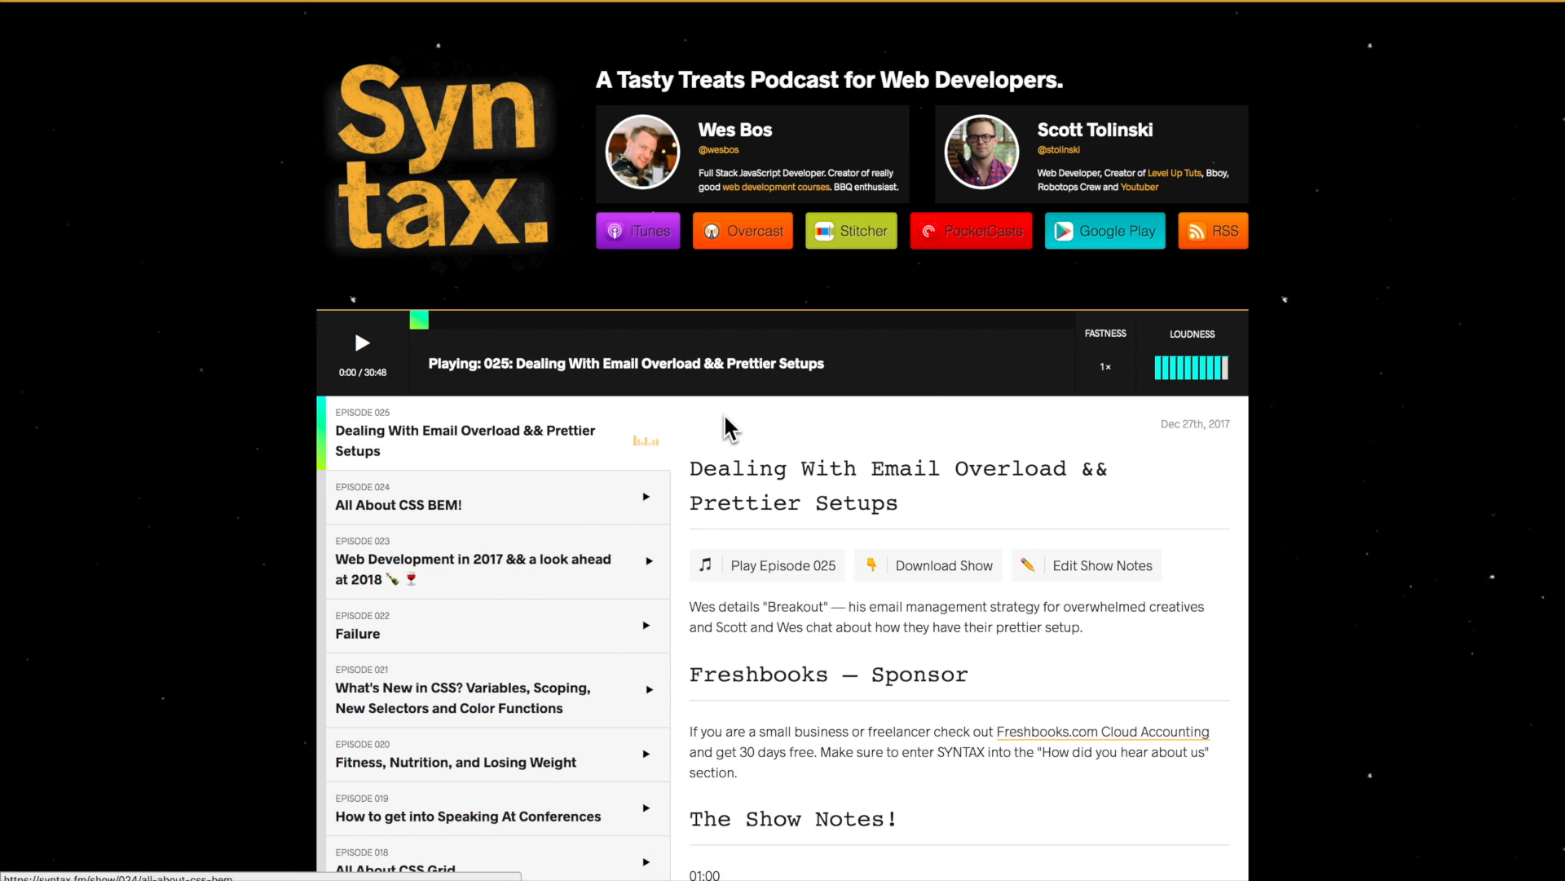
pyautogui.moveTo(508, 486)
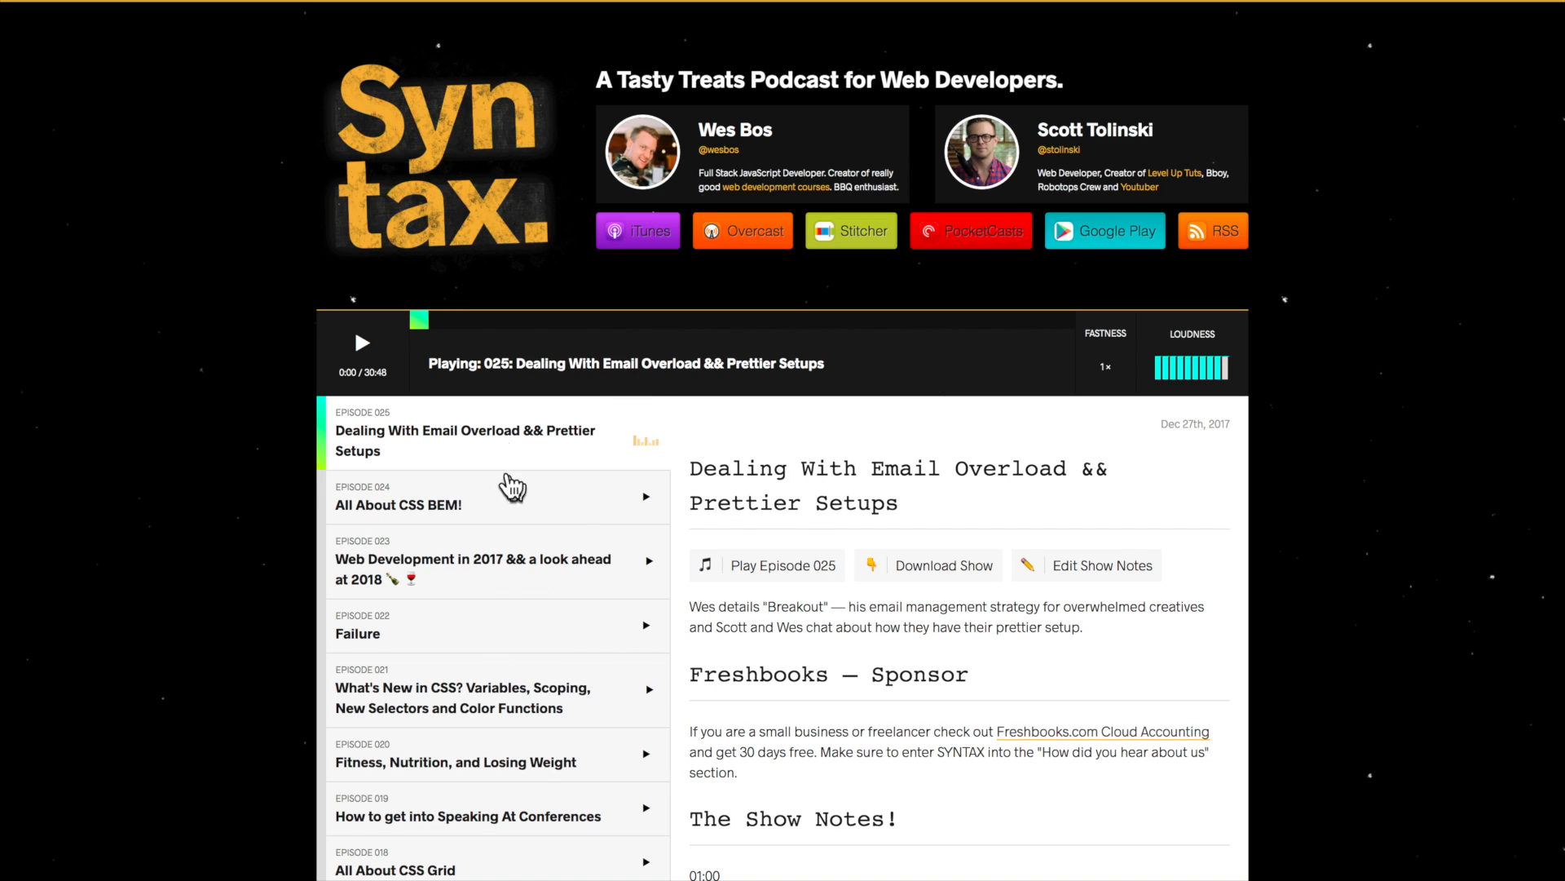
pyautogui.moveTo(372, 430)
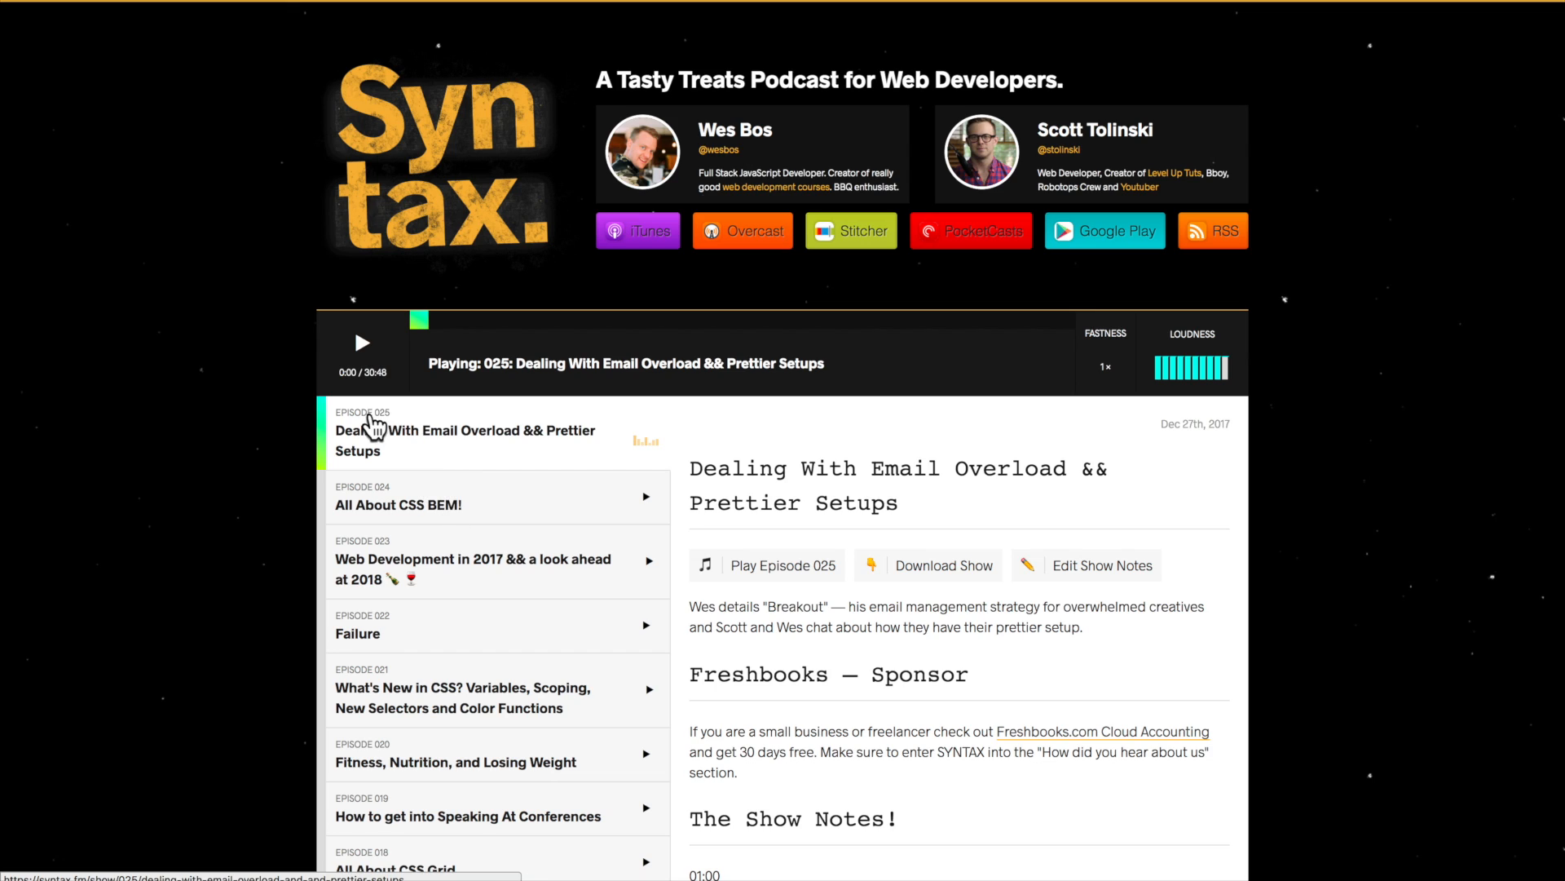
pyautogui.moveTo(435, 461)
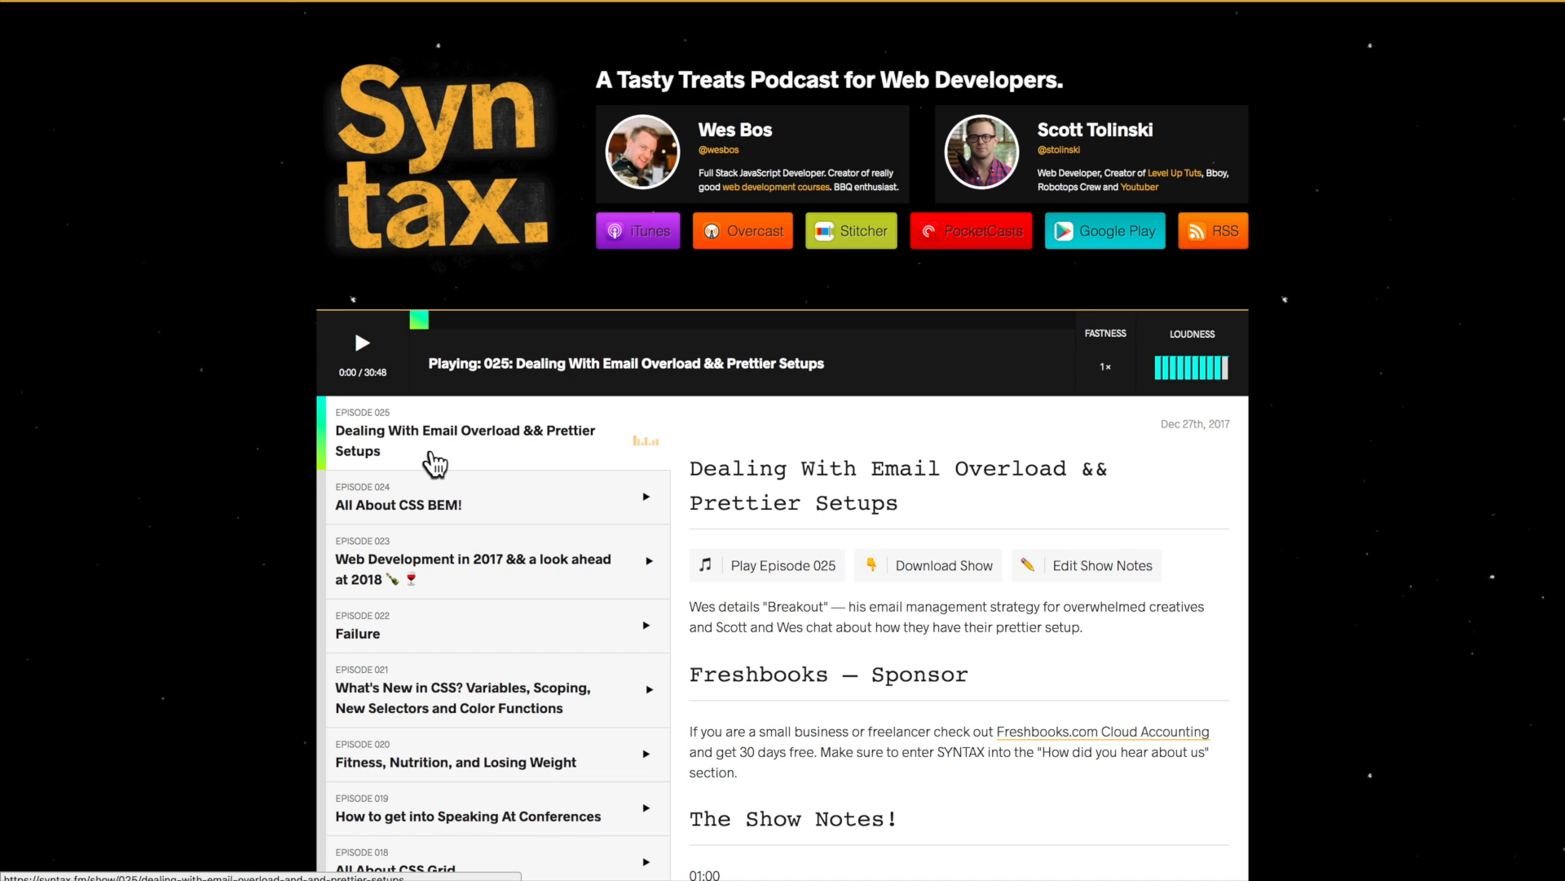
pyautogui.moveTo(416, 375)
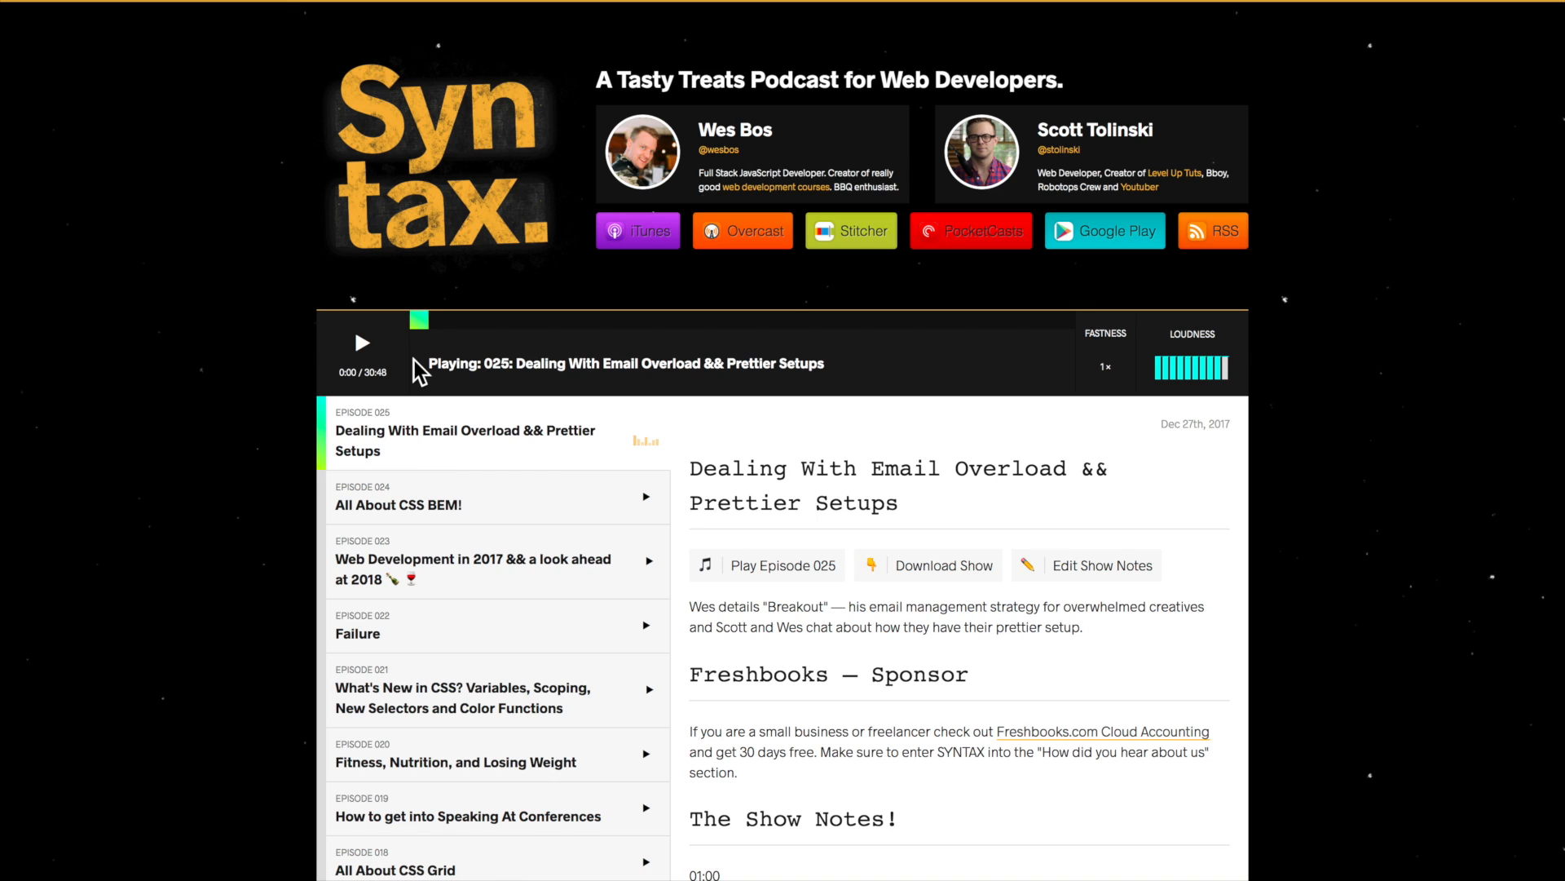
pyautogui.moveTo(905, 423)
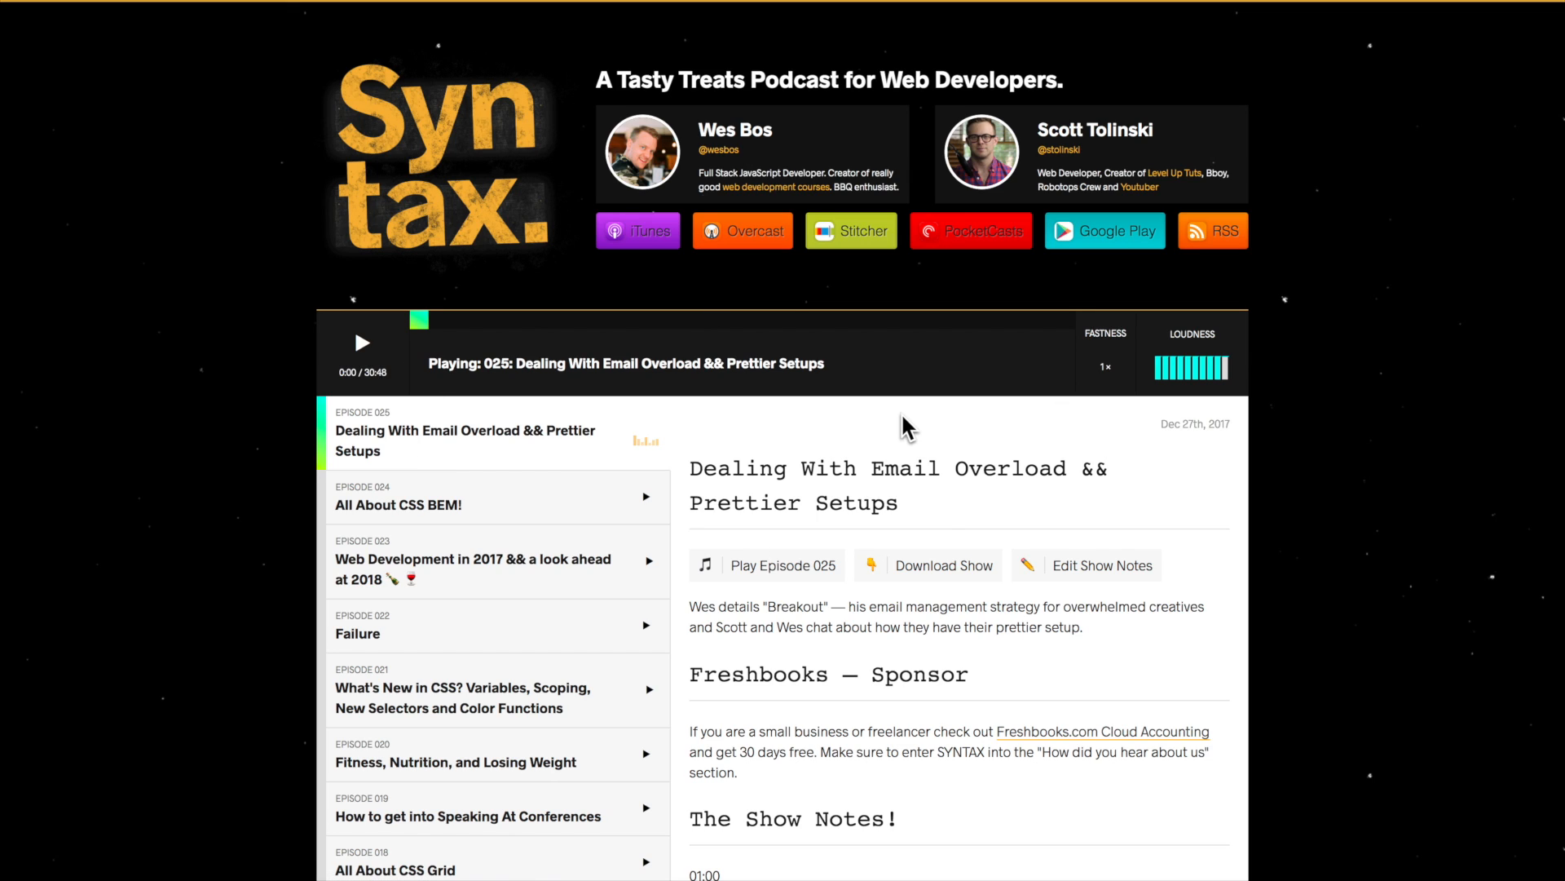
pyautogui.moveTo(942, 513)
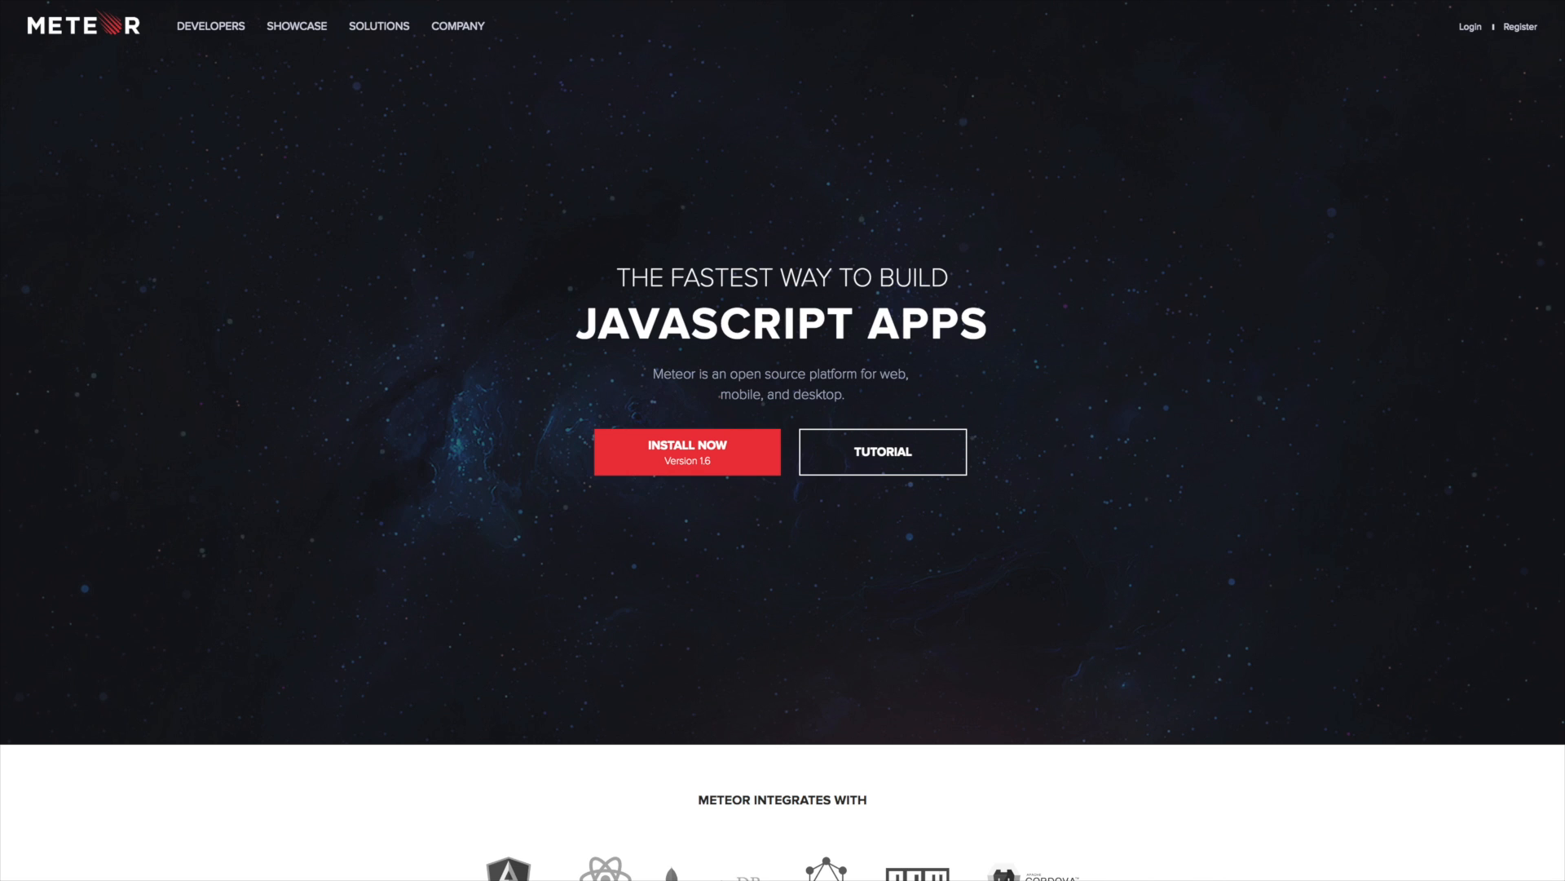
pyautogui.moveTo(701, 136)
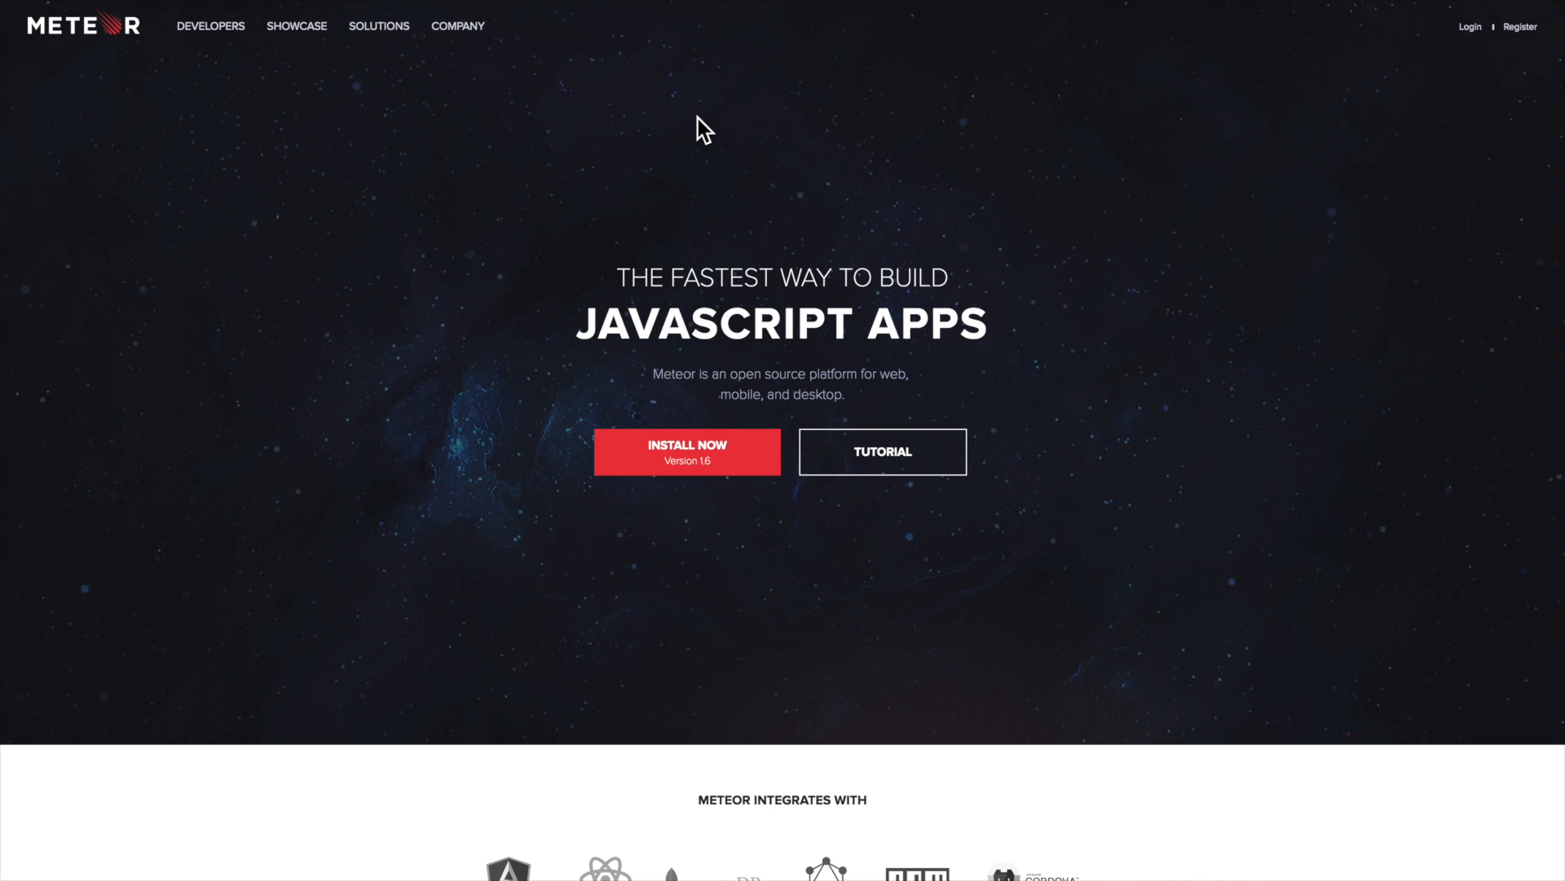
pyautogui.moveTo(848, 437)
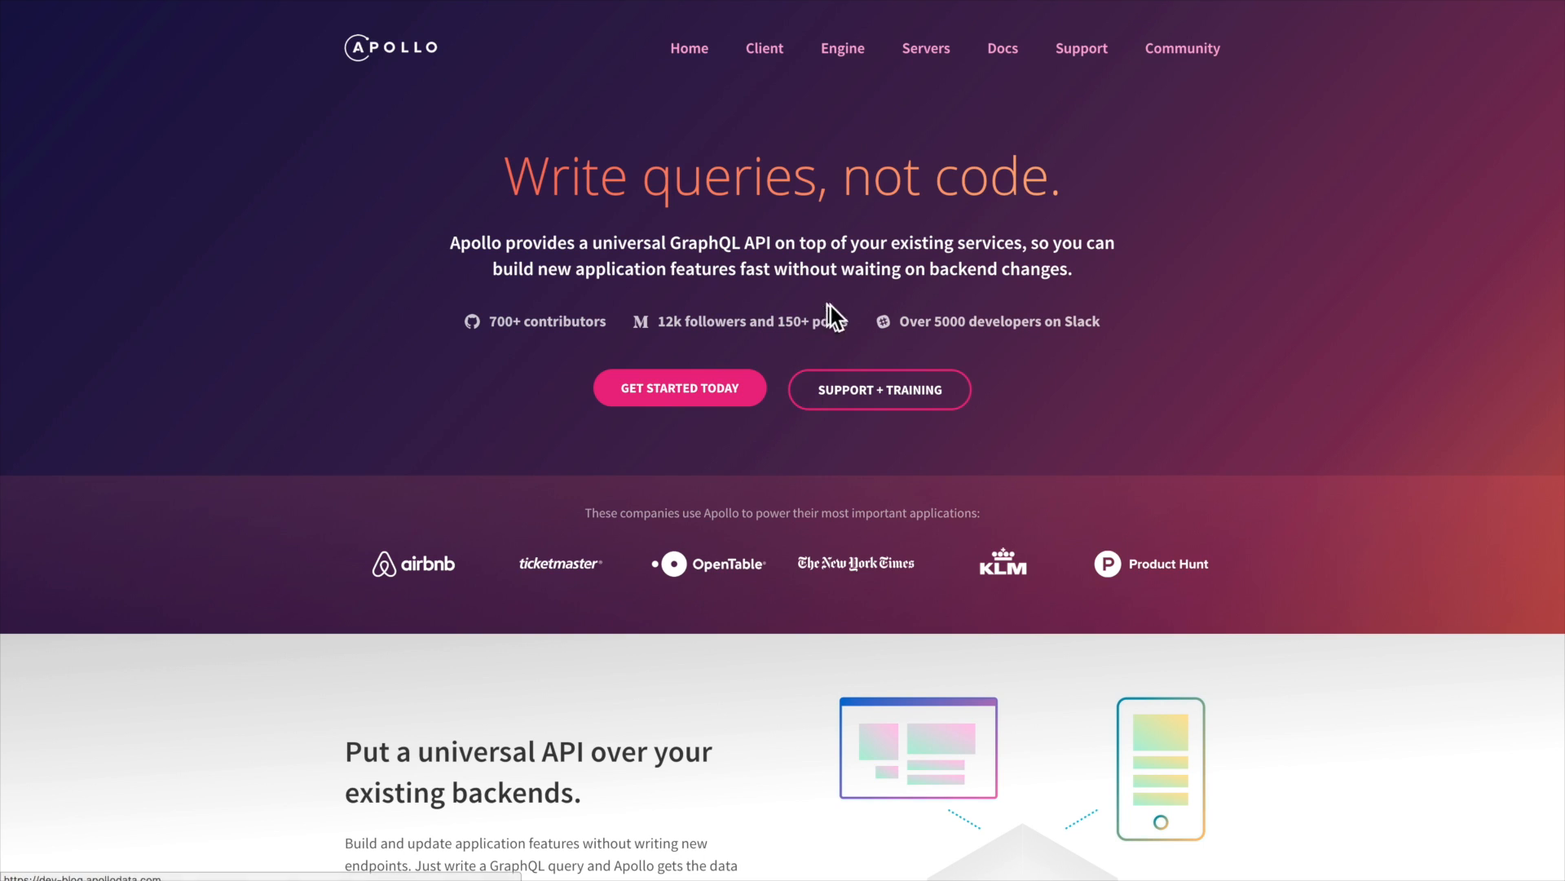
pyautogui.moveTo(838, 356)
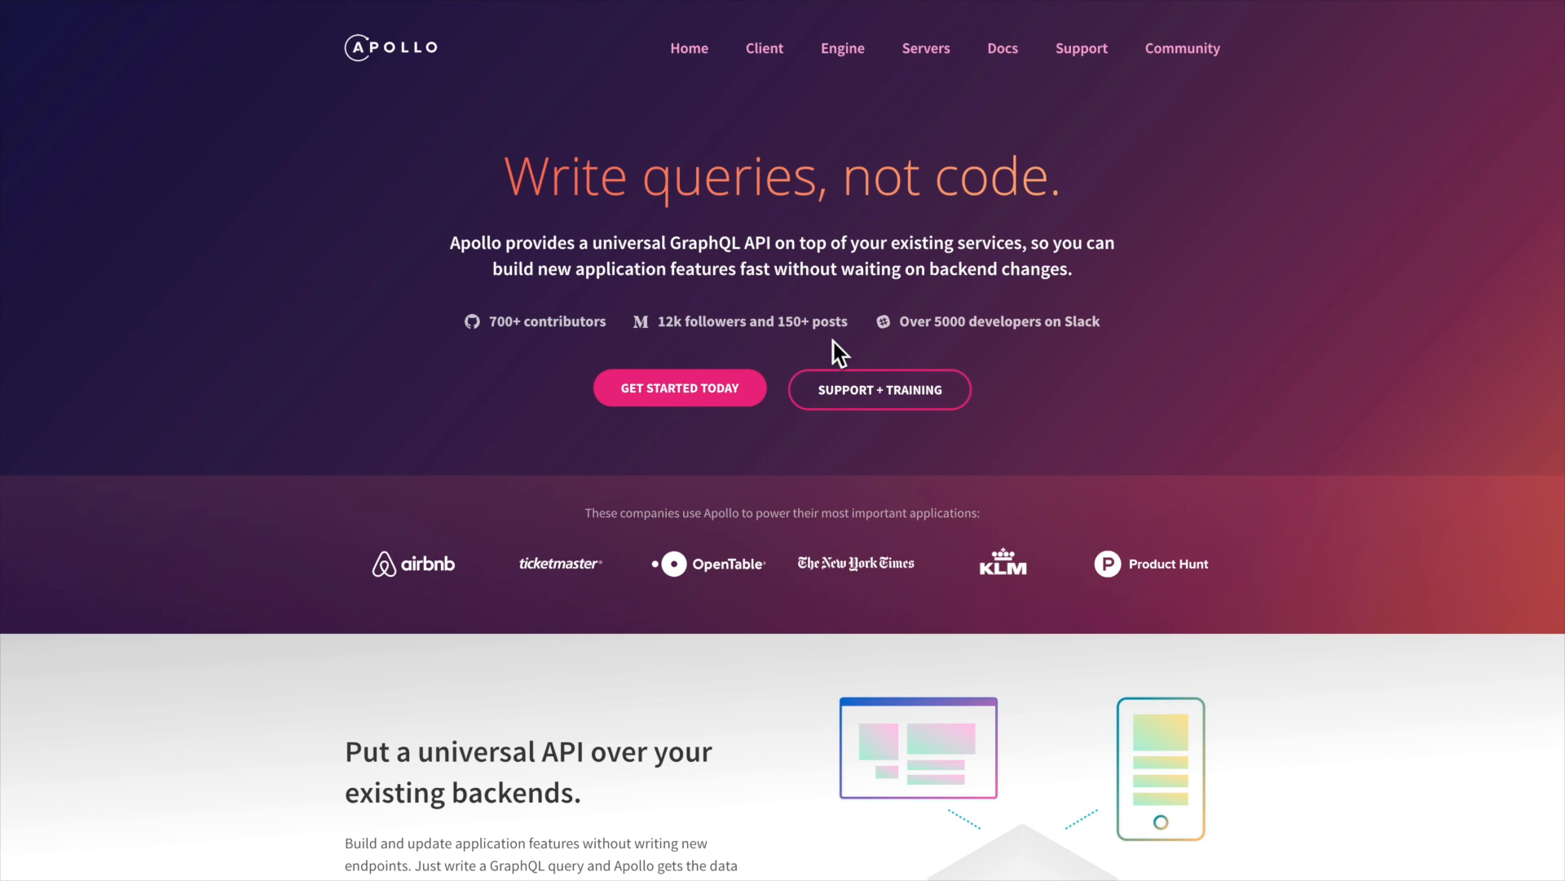